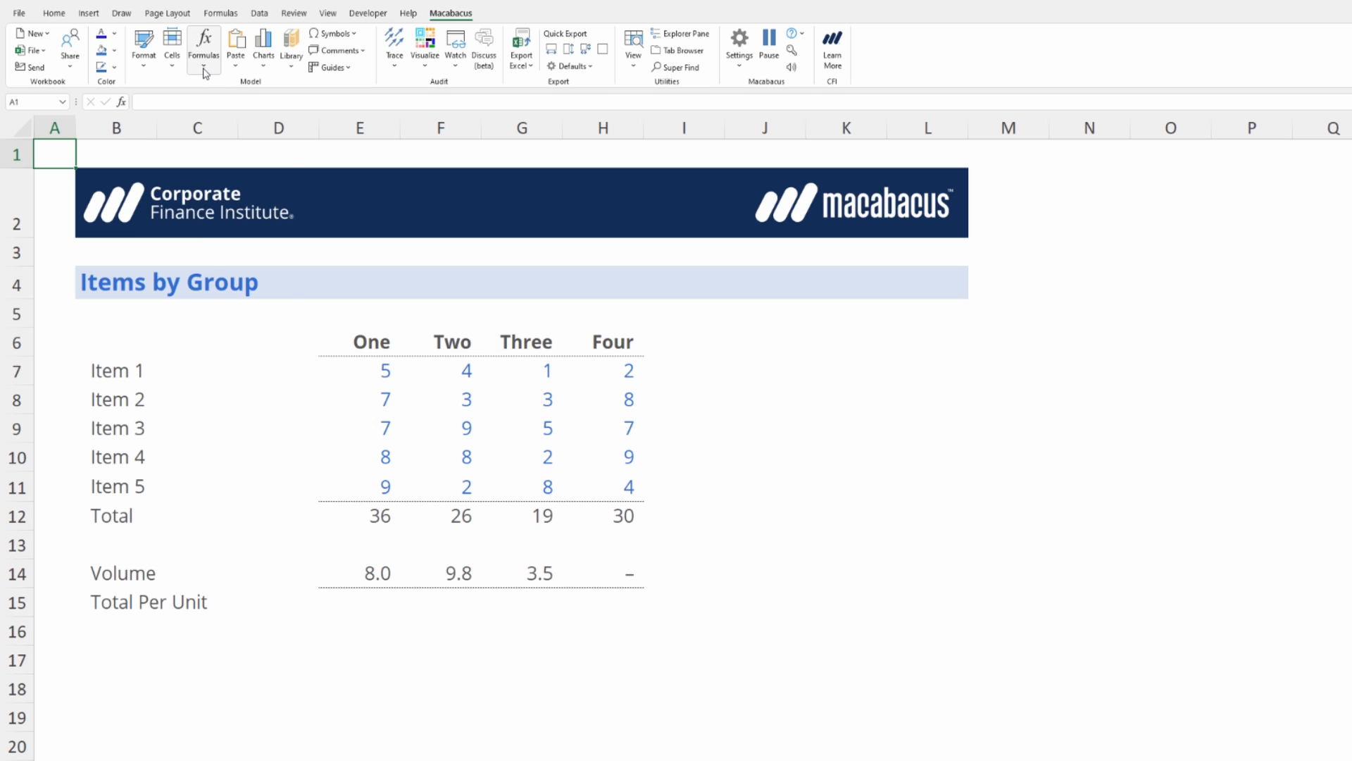
# Enter the per-unit formula =E12/E14 in E15
pyautogui.click(204, 49)
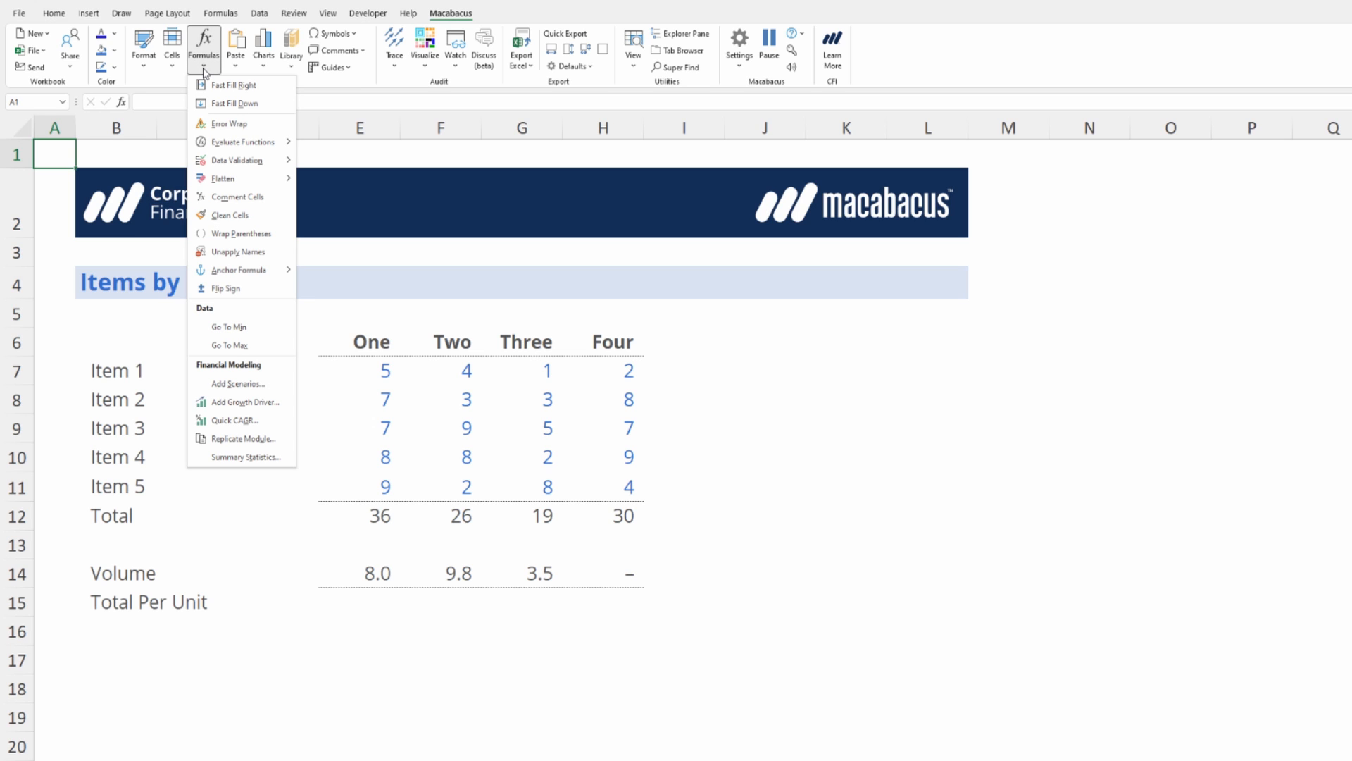
pyautogui.moveTo(209, 127)
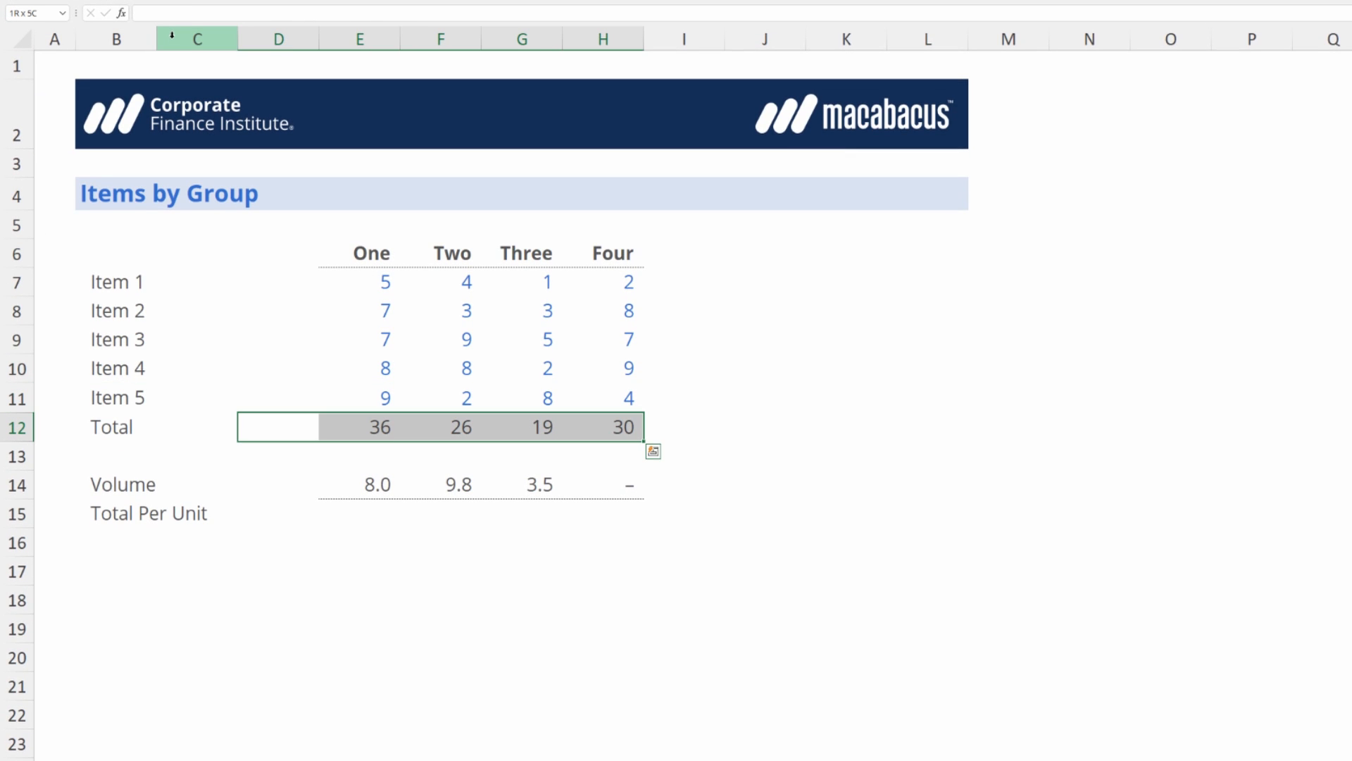
pyautogui.click(276, 484)
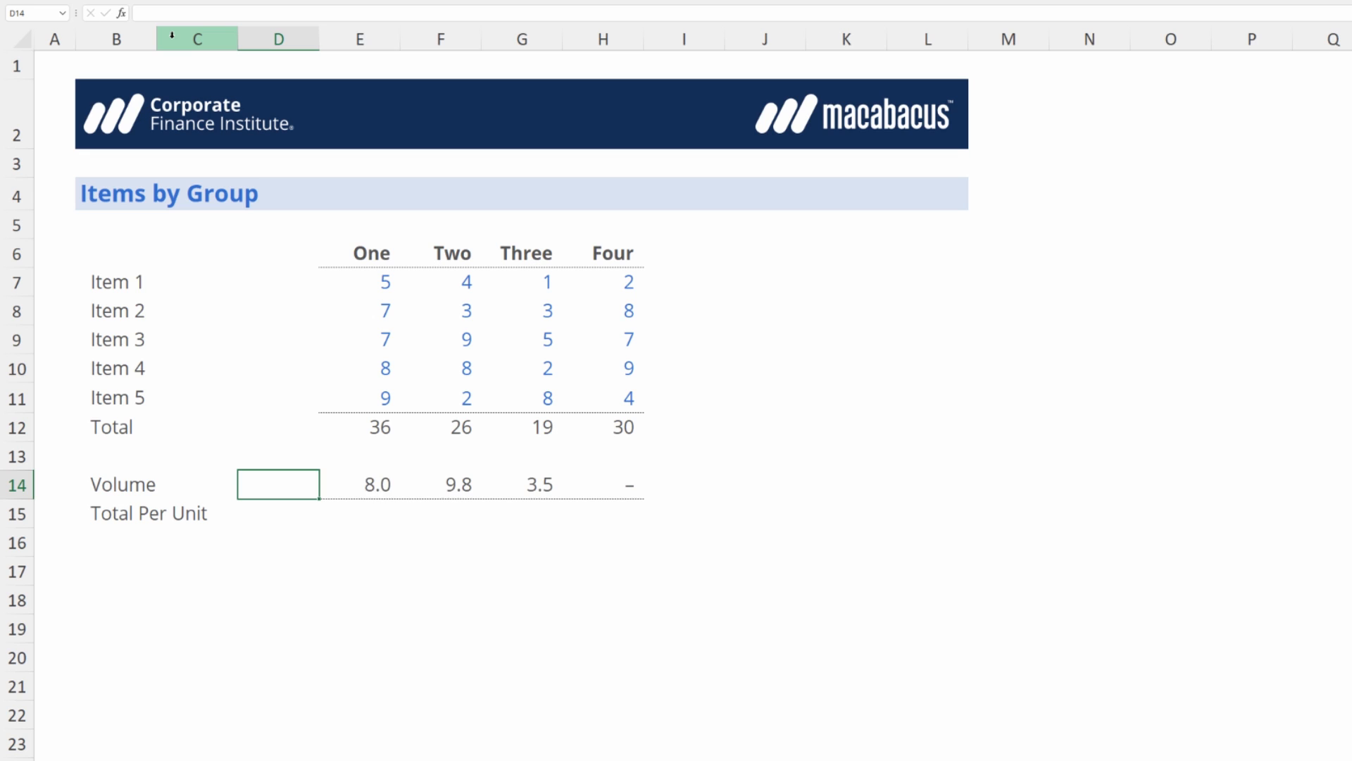
pyautogui.moveTo(278, 484); pyautogui.dragTo(626, 484)
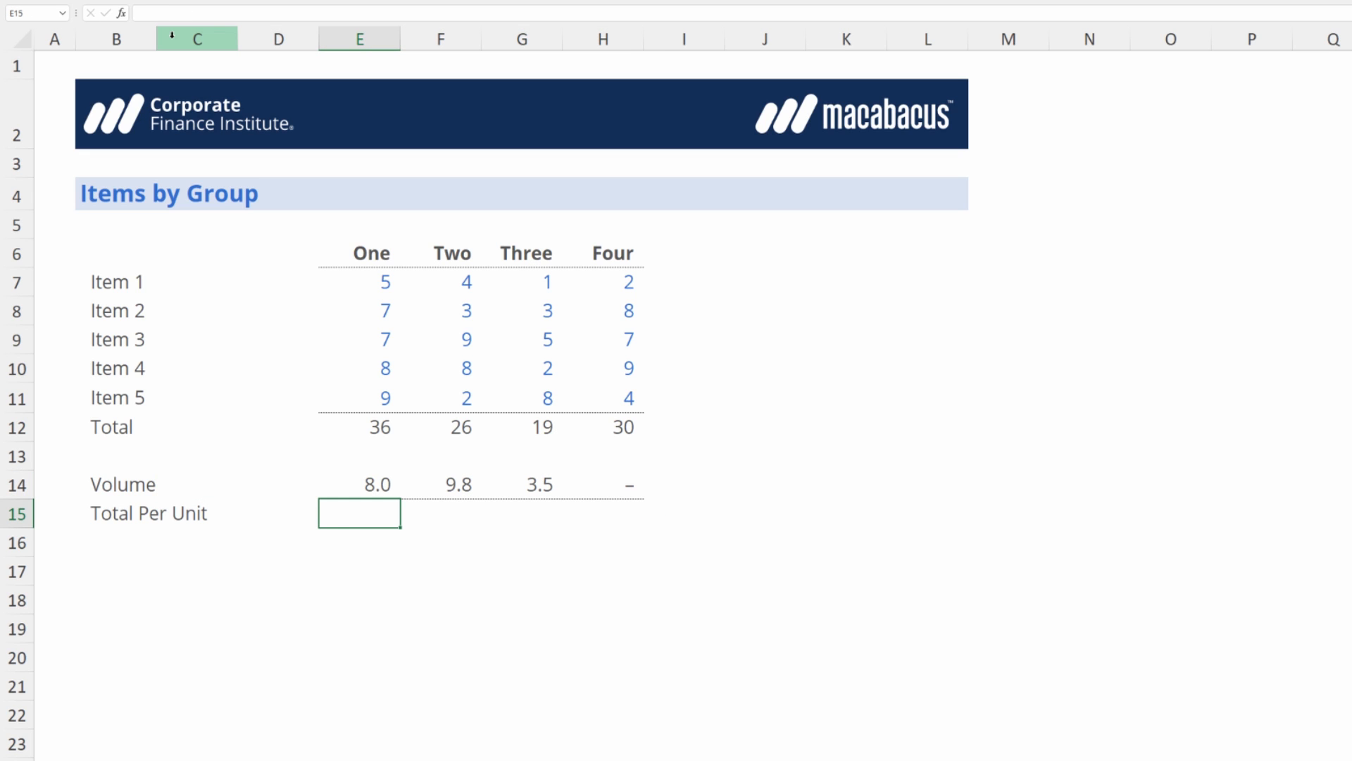
pyautogui.write('=E12/')
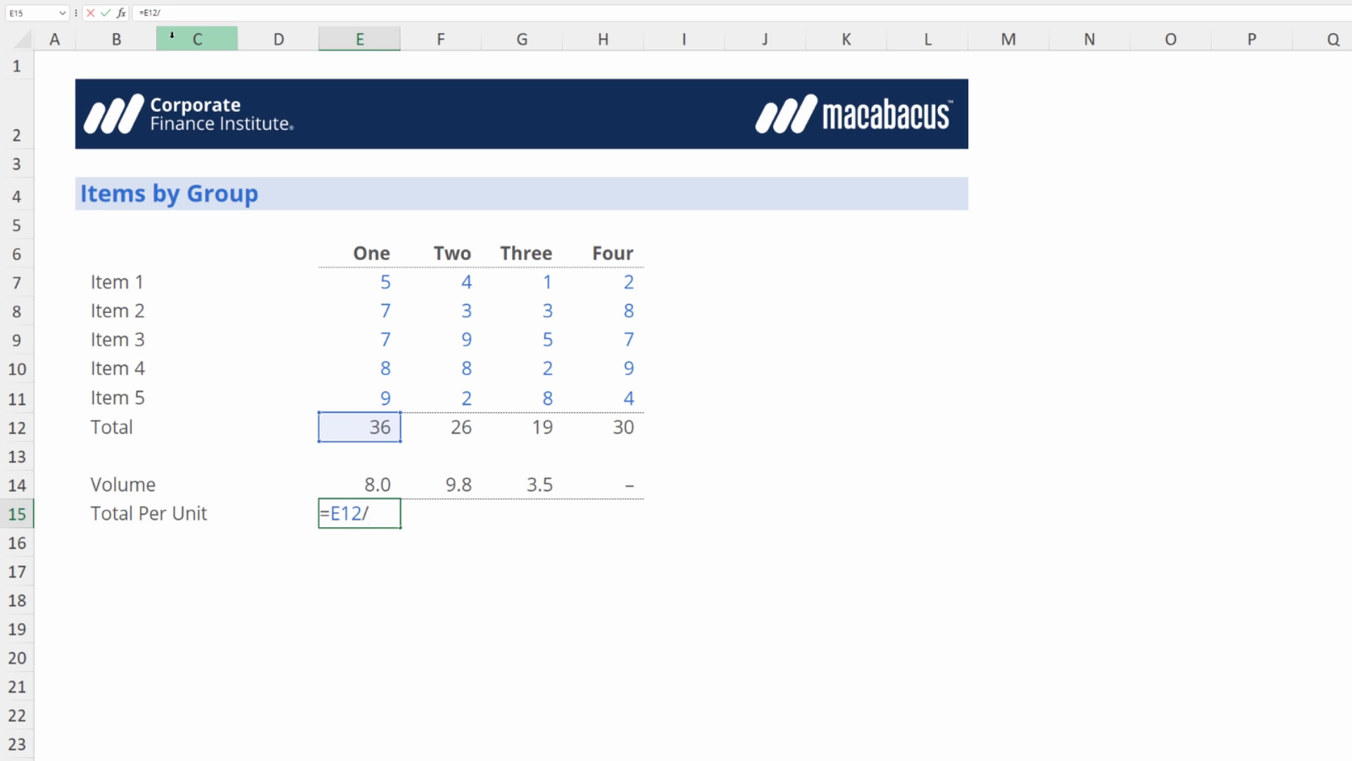
pyautogui.press('Enter')
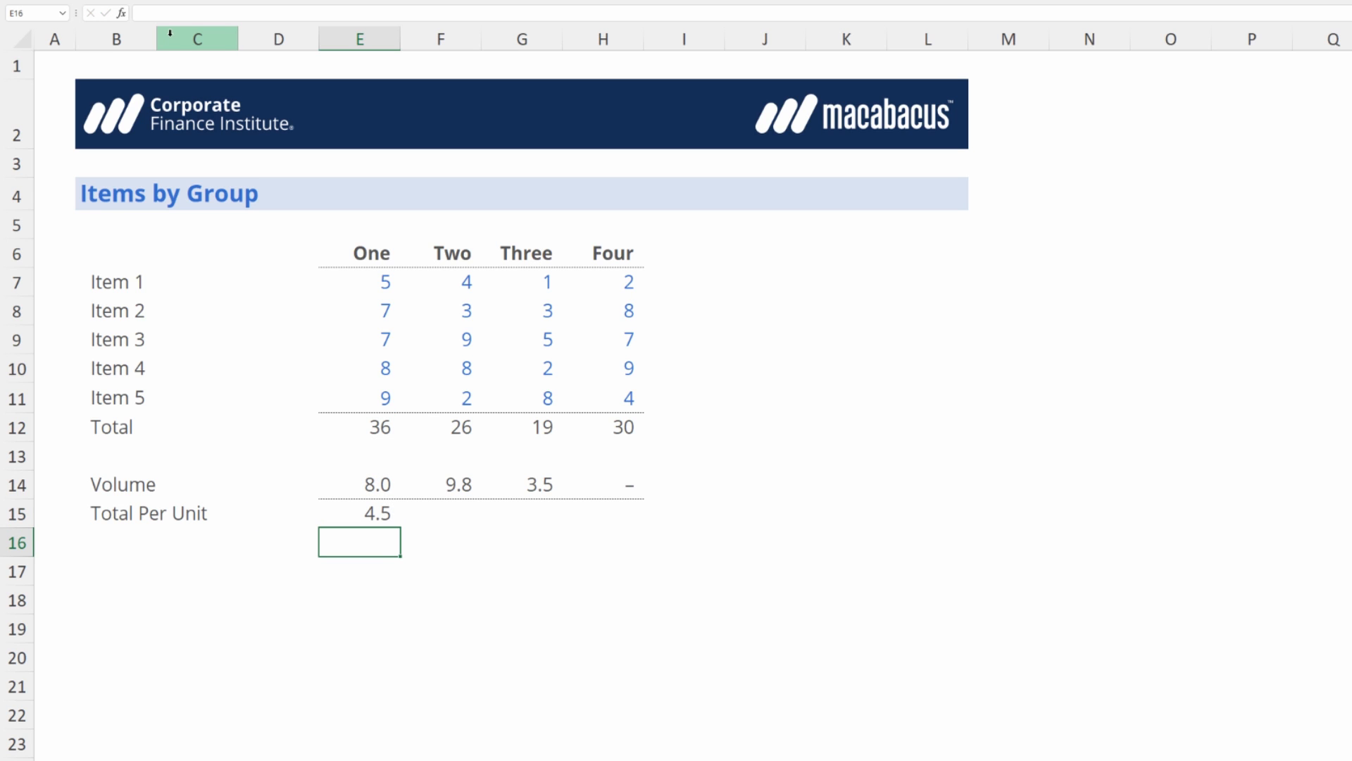
# Fill the formula across to H15, giving 4.5, 2.7, 5.4 and #DIV/0!, and inspect H15
pyautogui.click(360, 513)
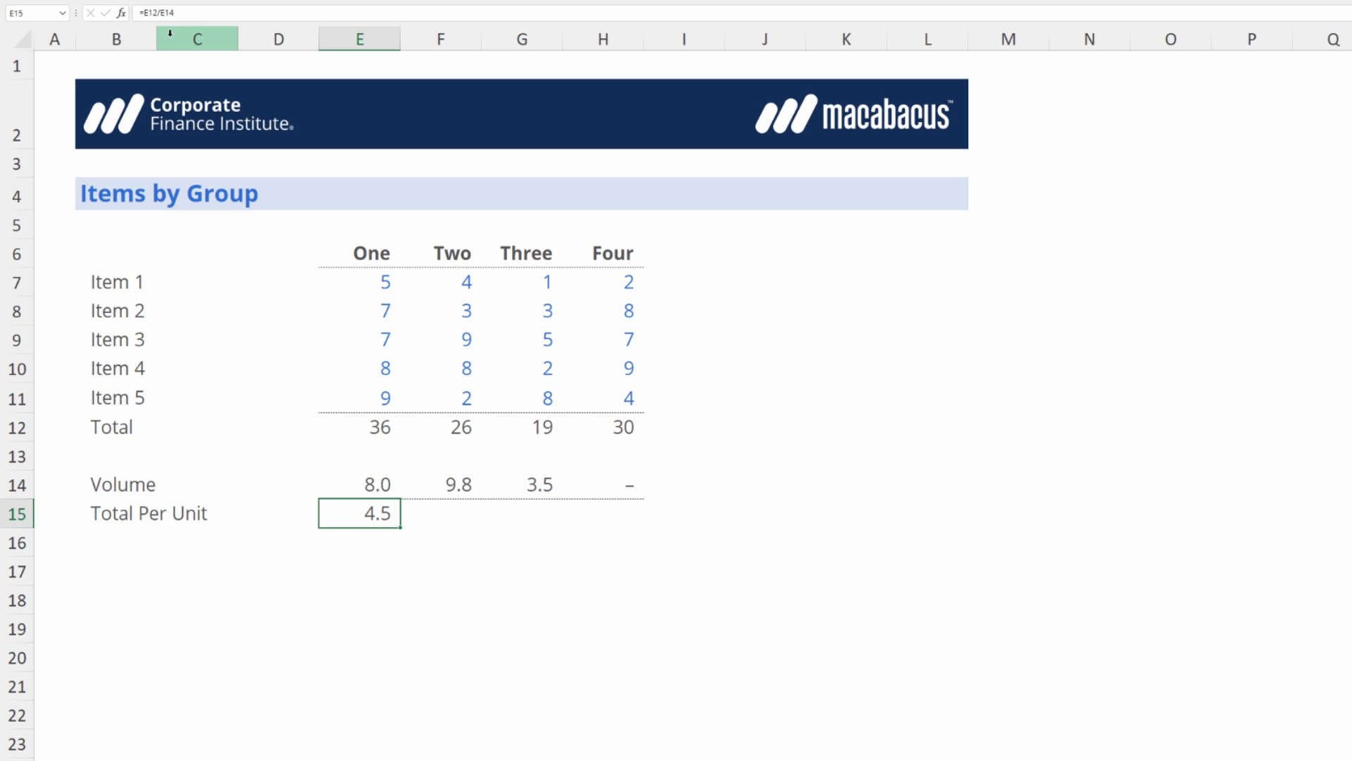
pyautogui.press('Ctrl+Shift+R')
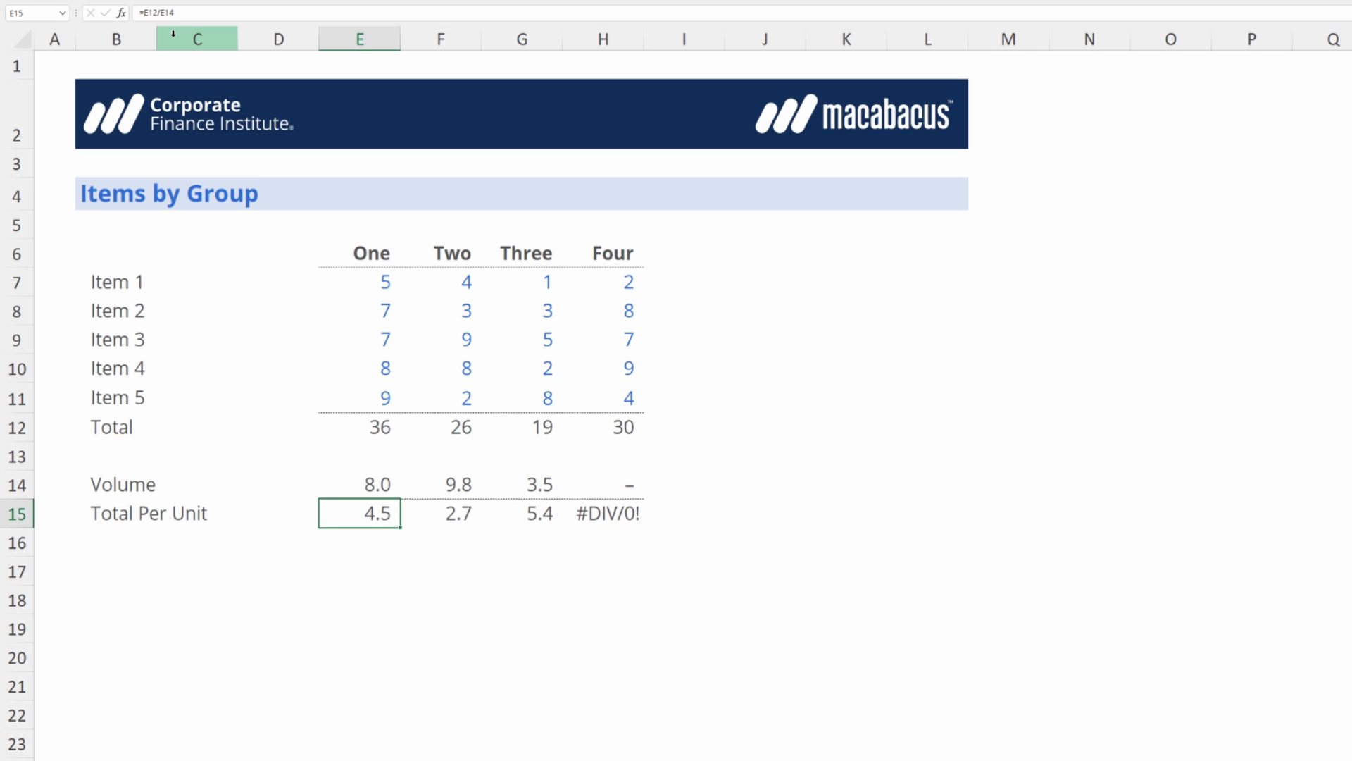
pyautogui.click(607, 514)
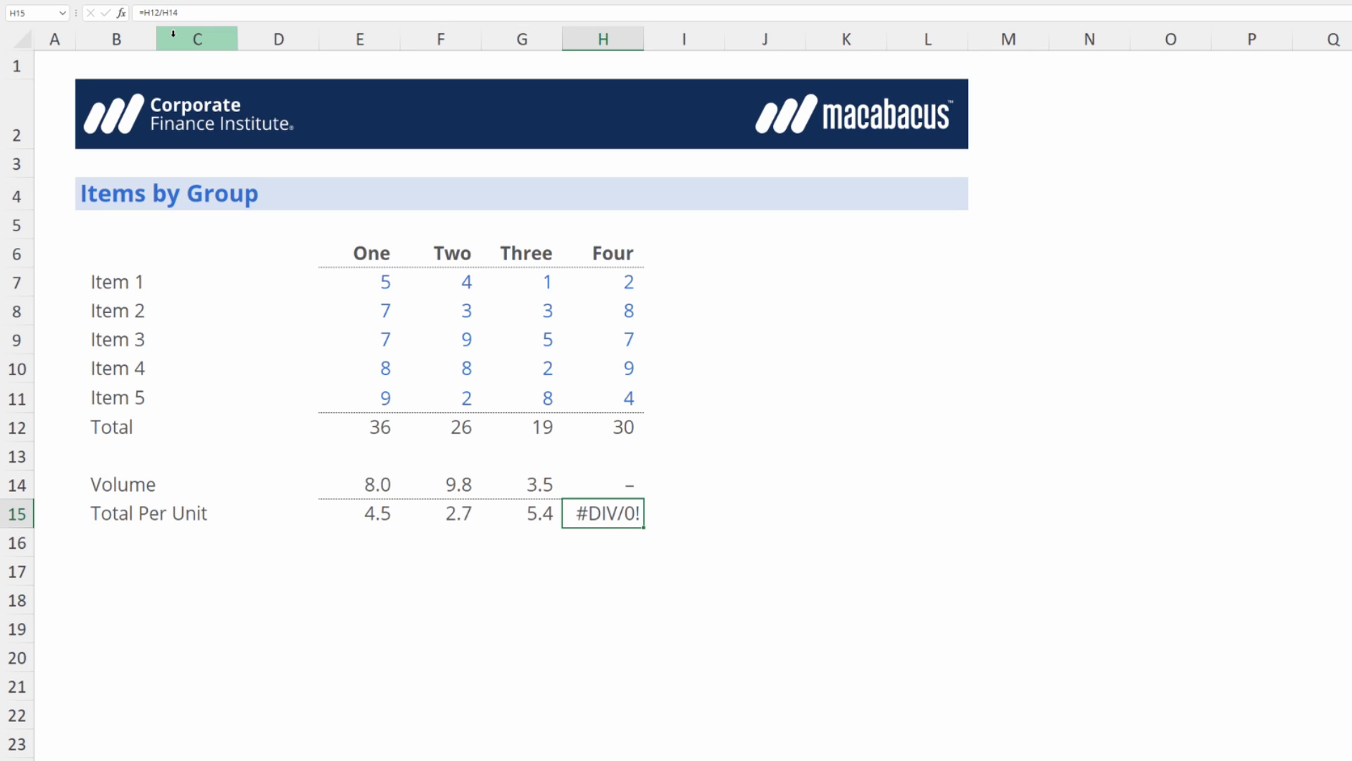
pyautogui.doubleClick(603, 514)
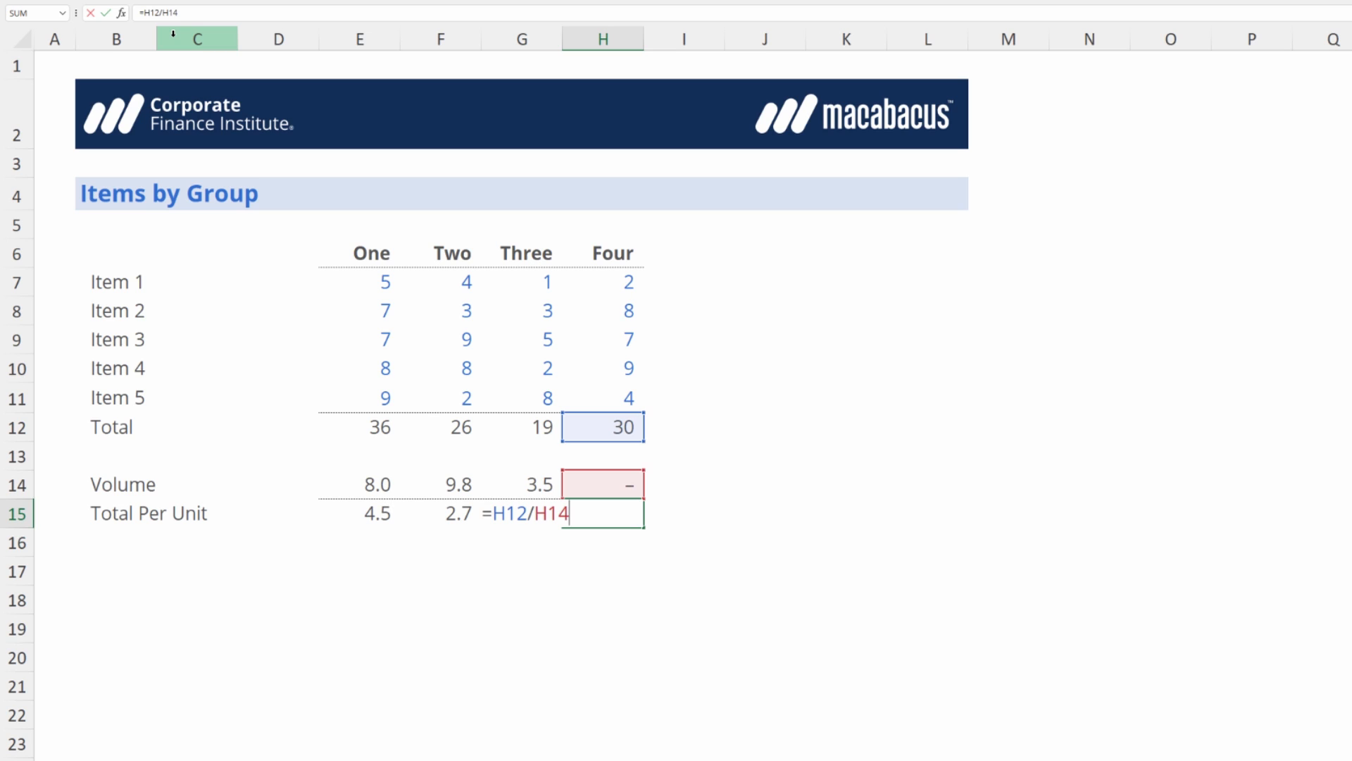
pyautogui.press('Enter')
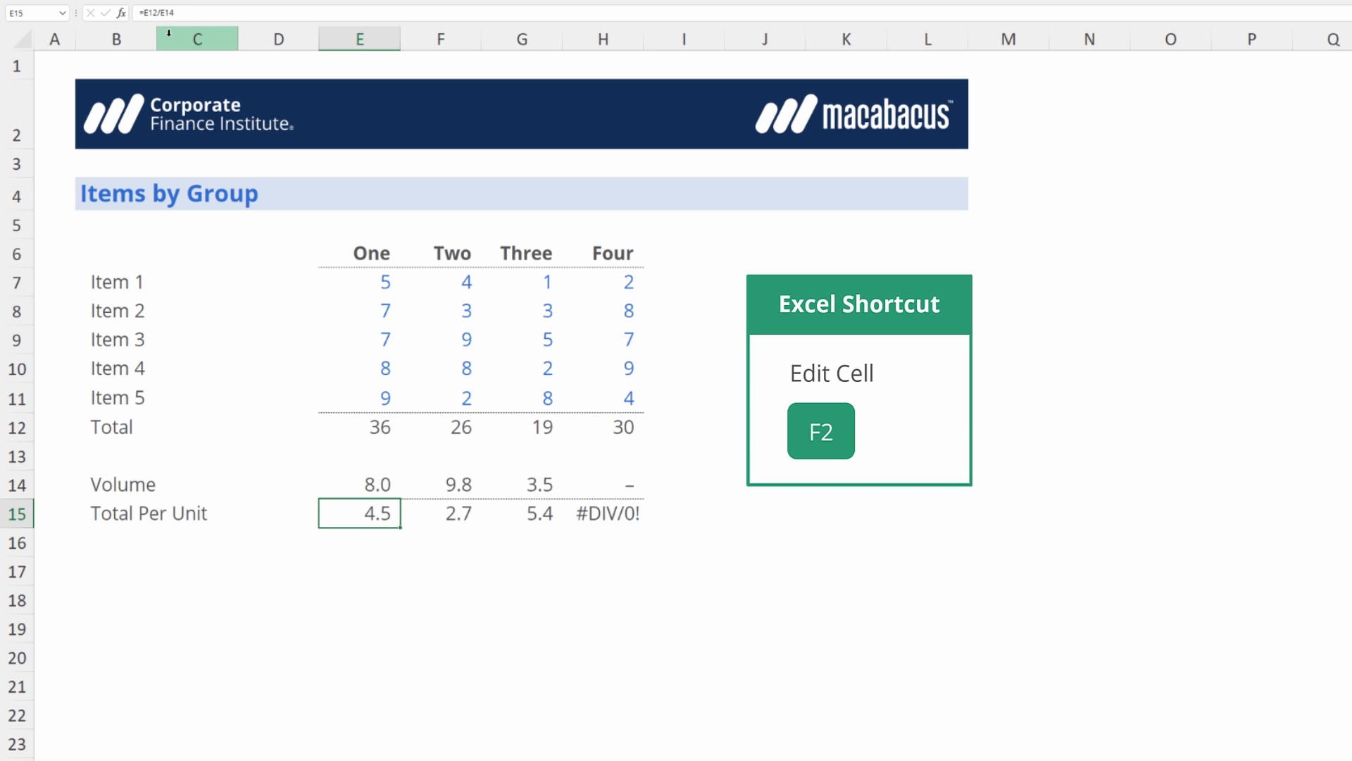
# Rewrite E15 as =IFERROR(E12/E14,"na"), then clear the Total Per Unit row E15:H15
pyautogui.press('F2')
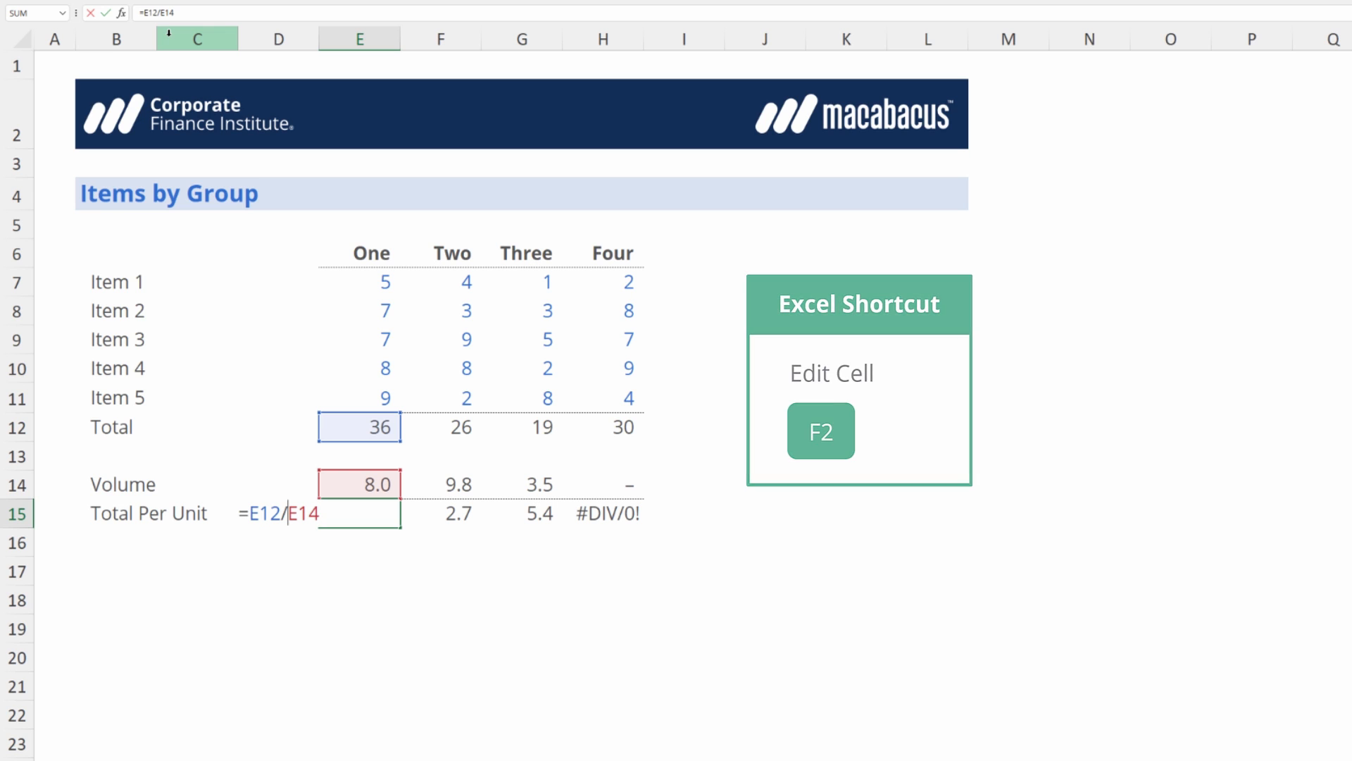
pyautogui.write('IFE')
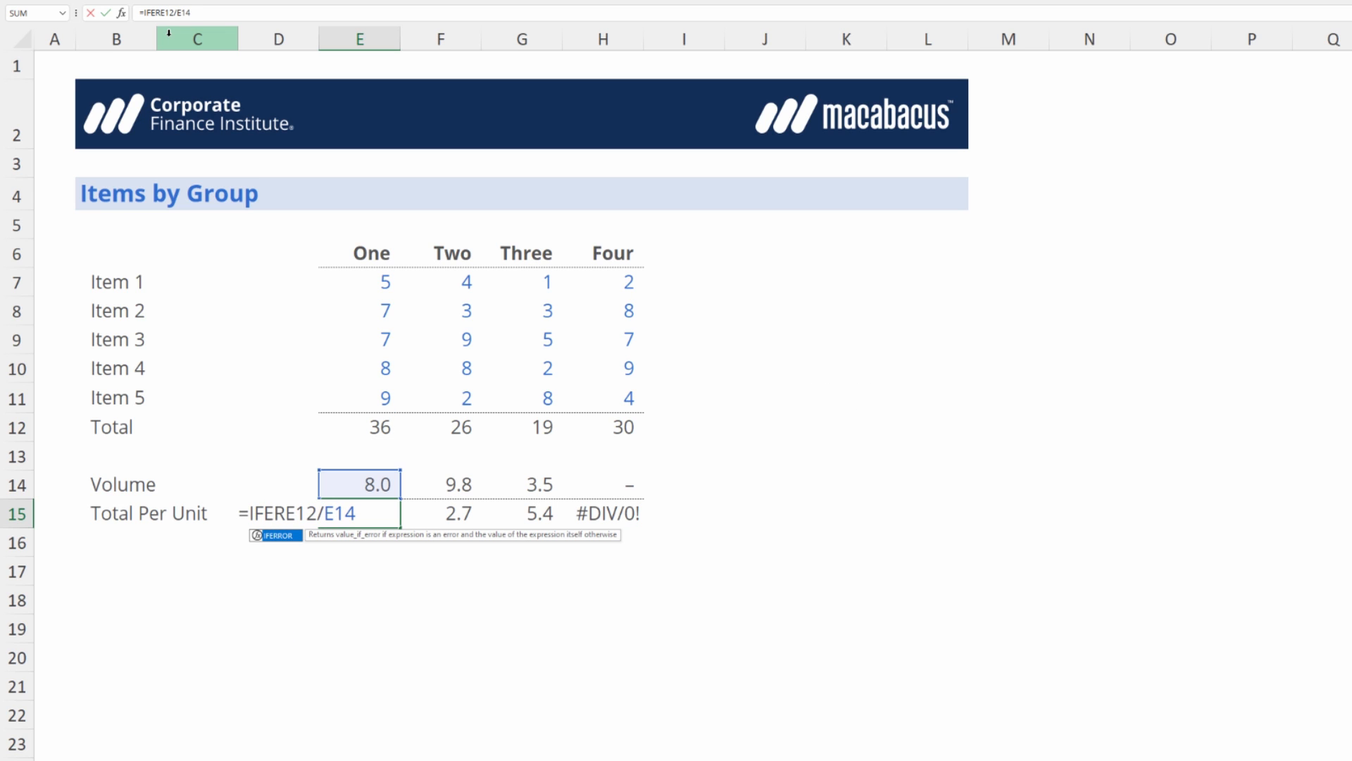
pyautogui.write('RROR(')
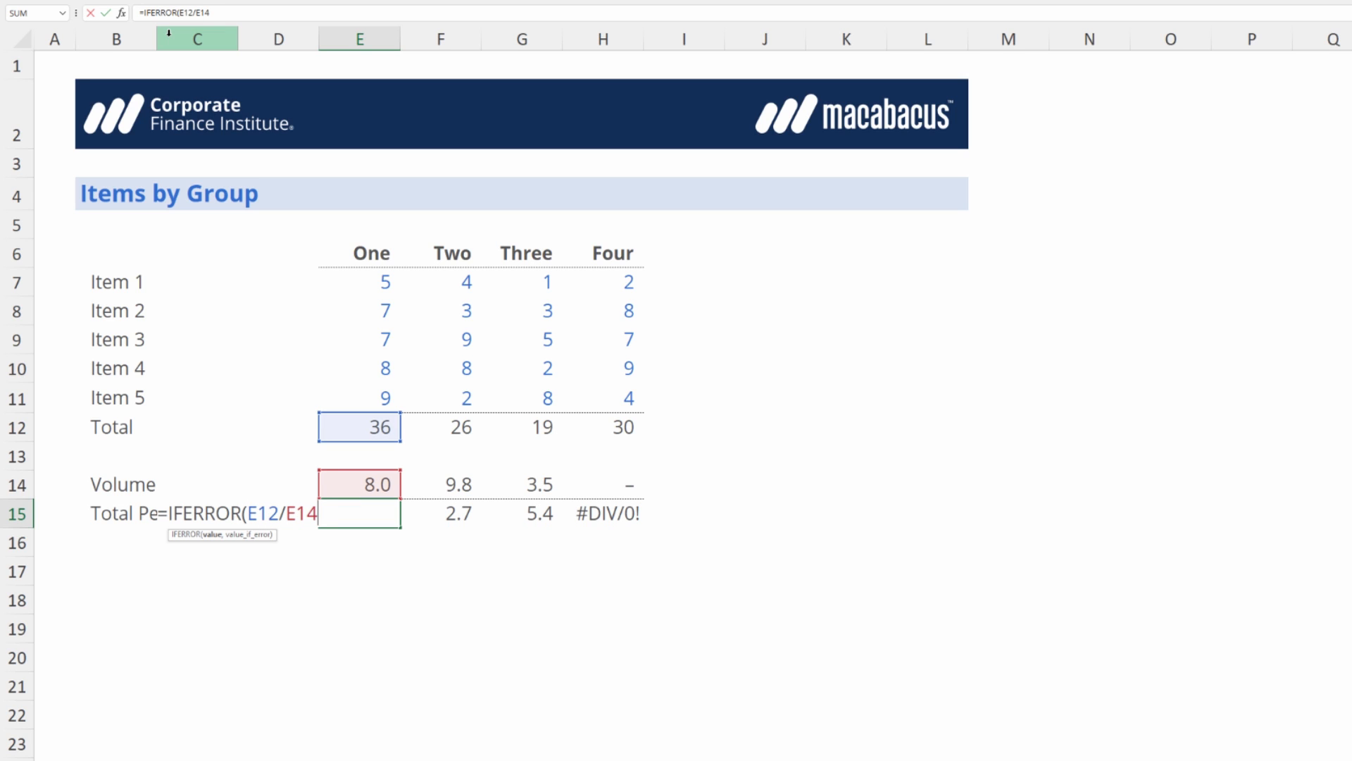
pyautogui.write(',')
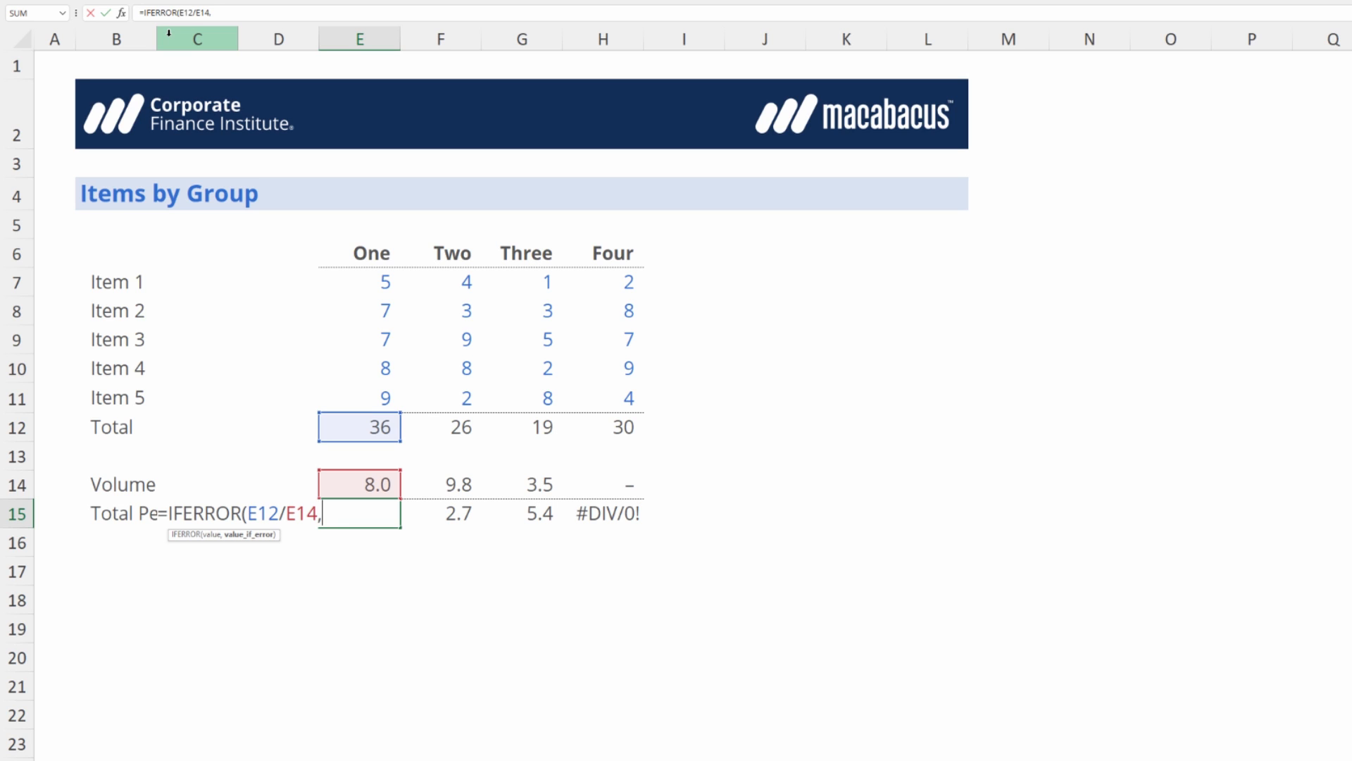
pyautogui.write('"')
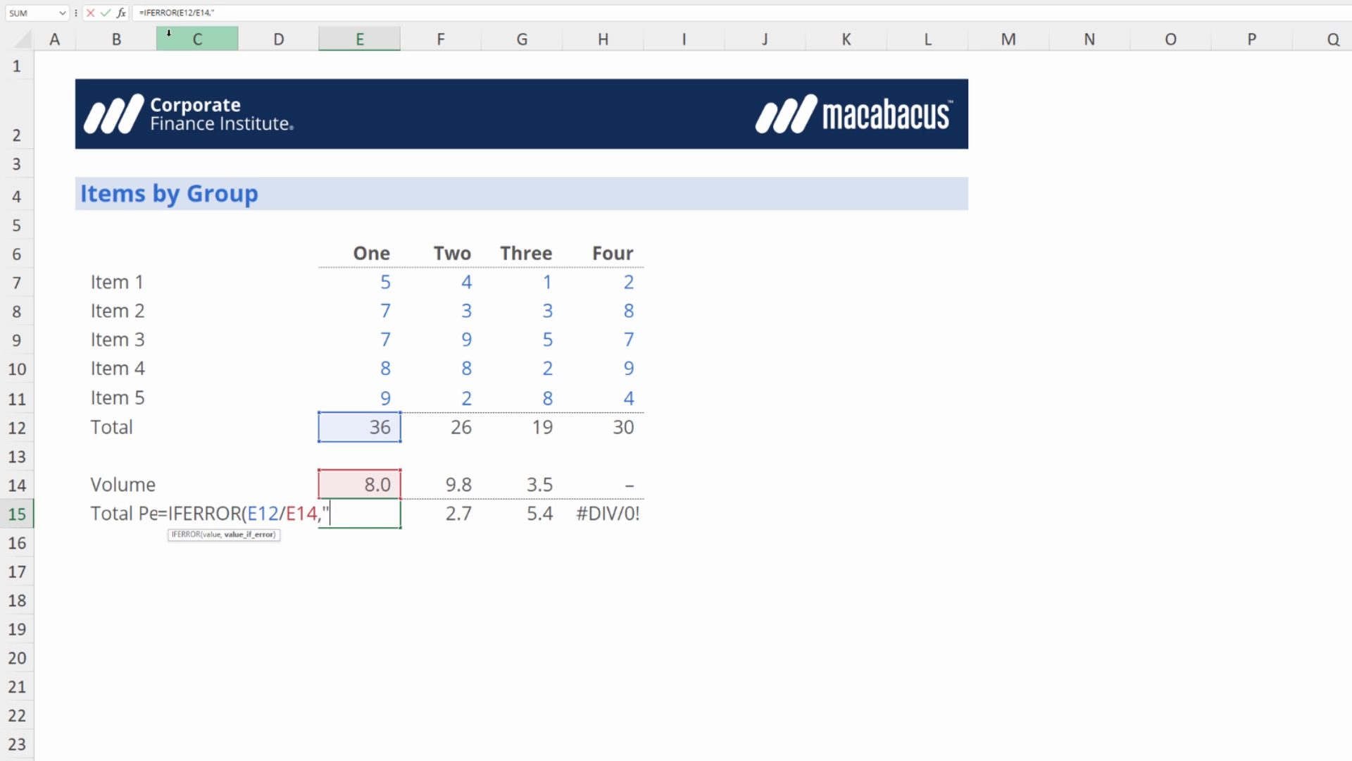
pyautogui.write('na')
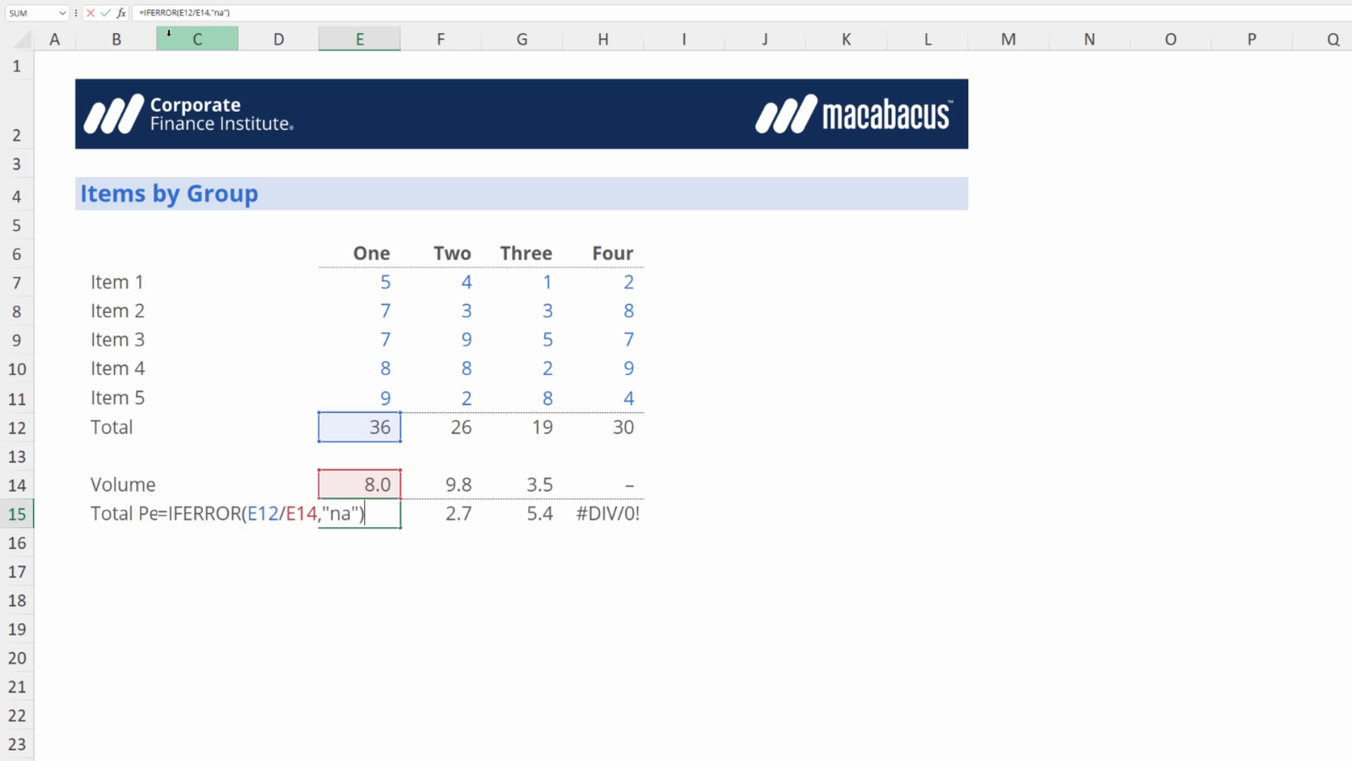
pyautogui.press('Enter')
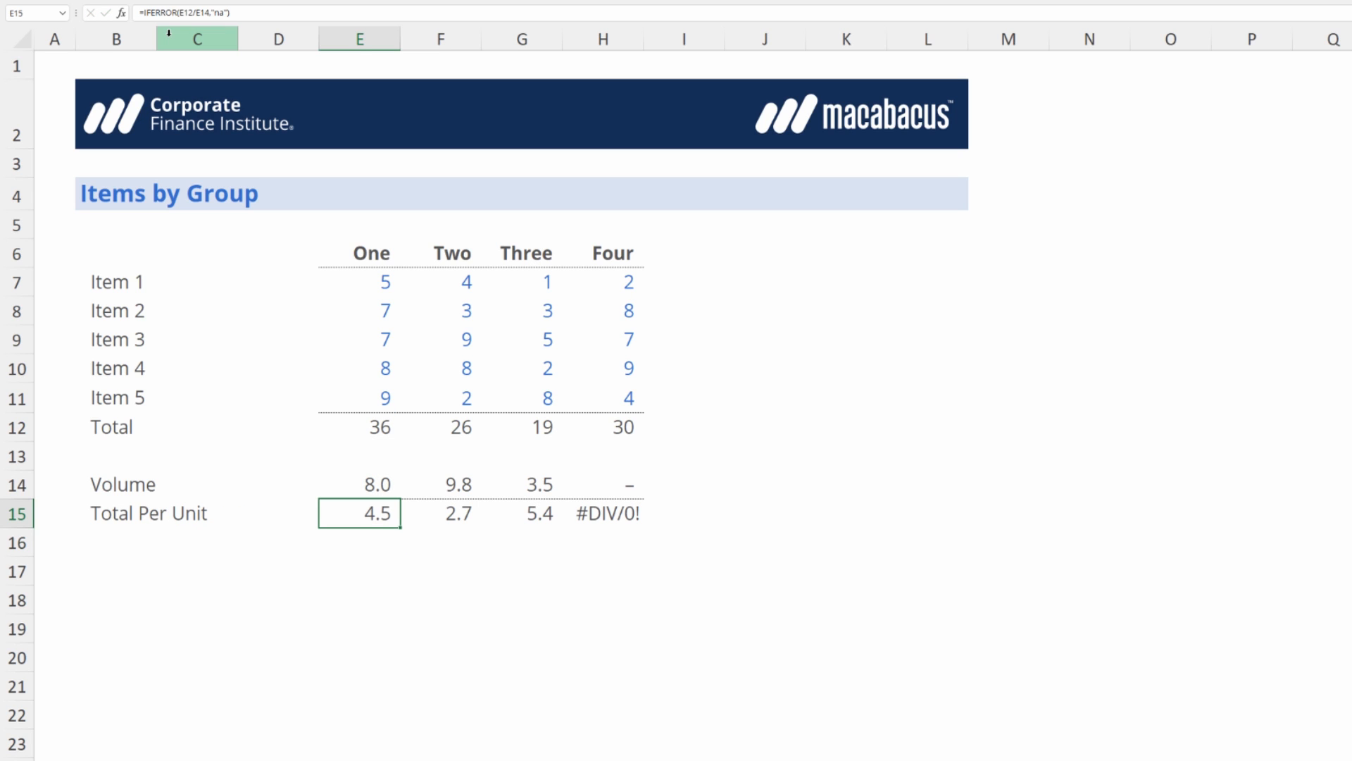
pyautogui.press('Ctrl+Shift+R')
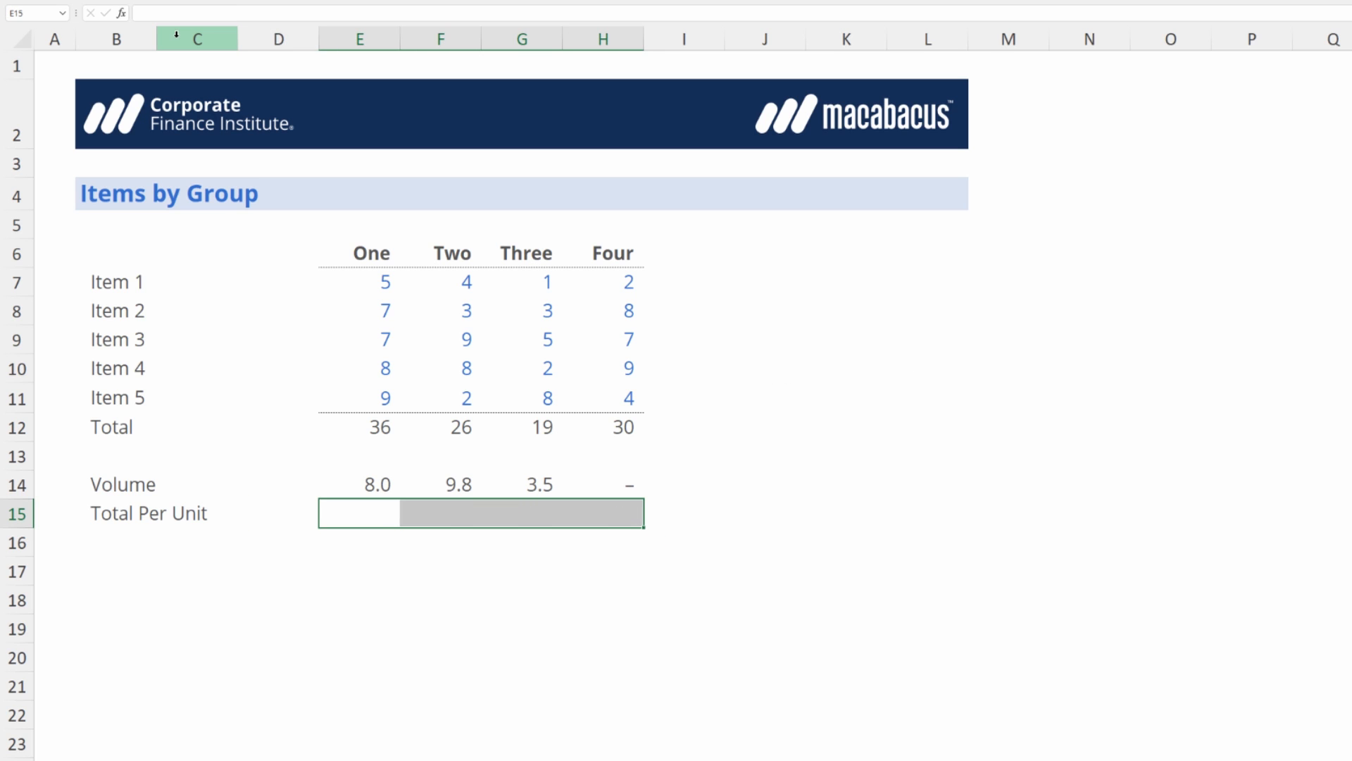
# Re-enter =E12/E14 in E15 and fill it through H15 (4.5, 2.7, 5.4, #DIV/0!)
pyautogui.write('=')
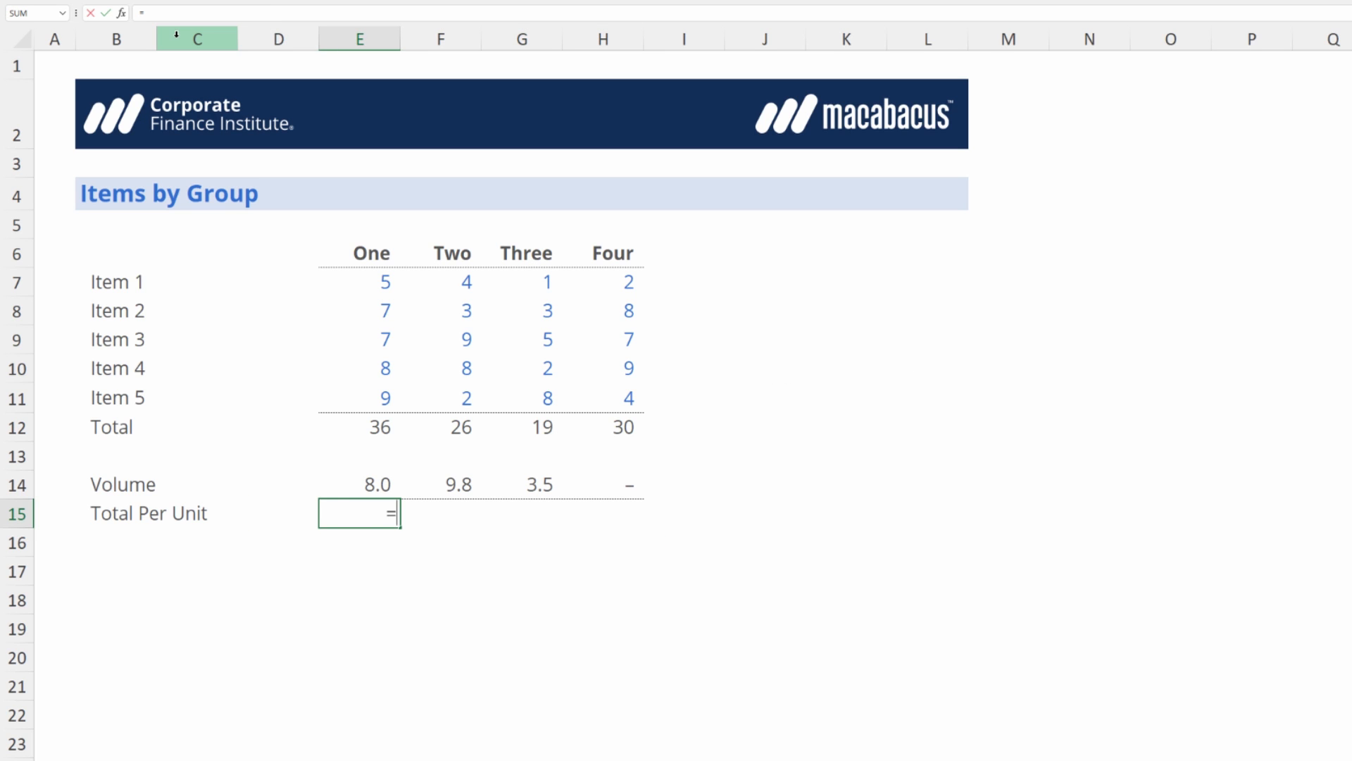
pyautogui.write('=E12/E14')
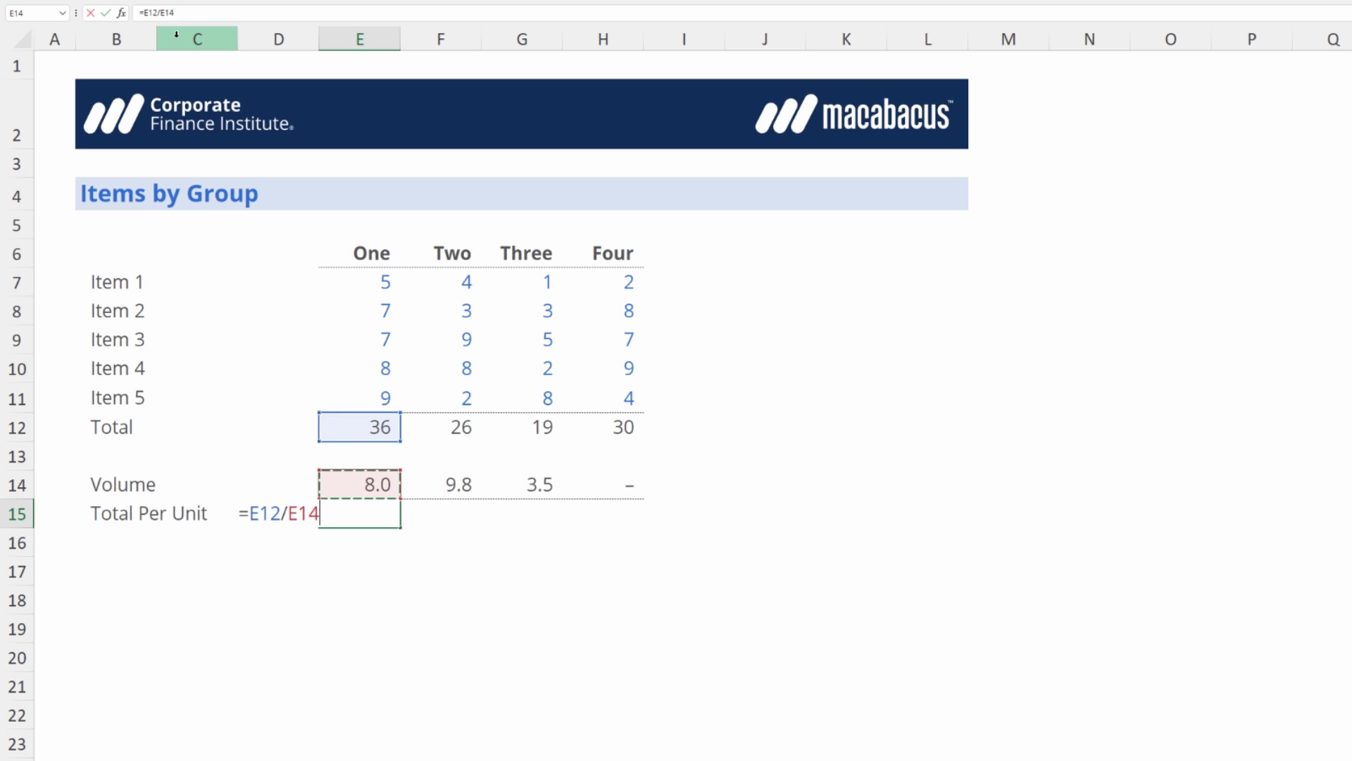
pyautogui.press('Enter')
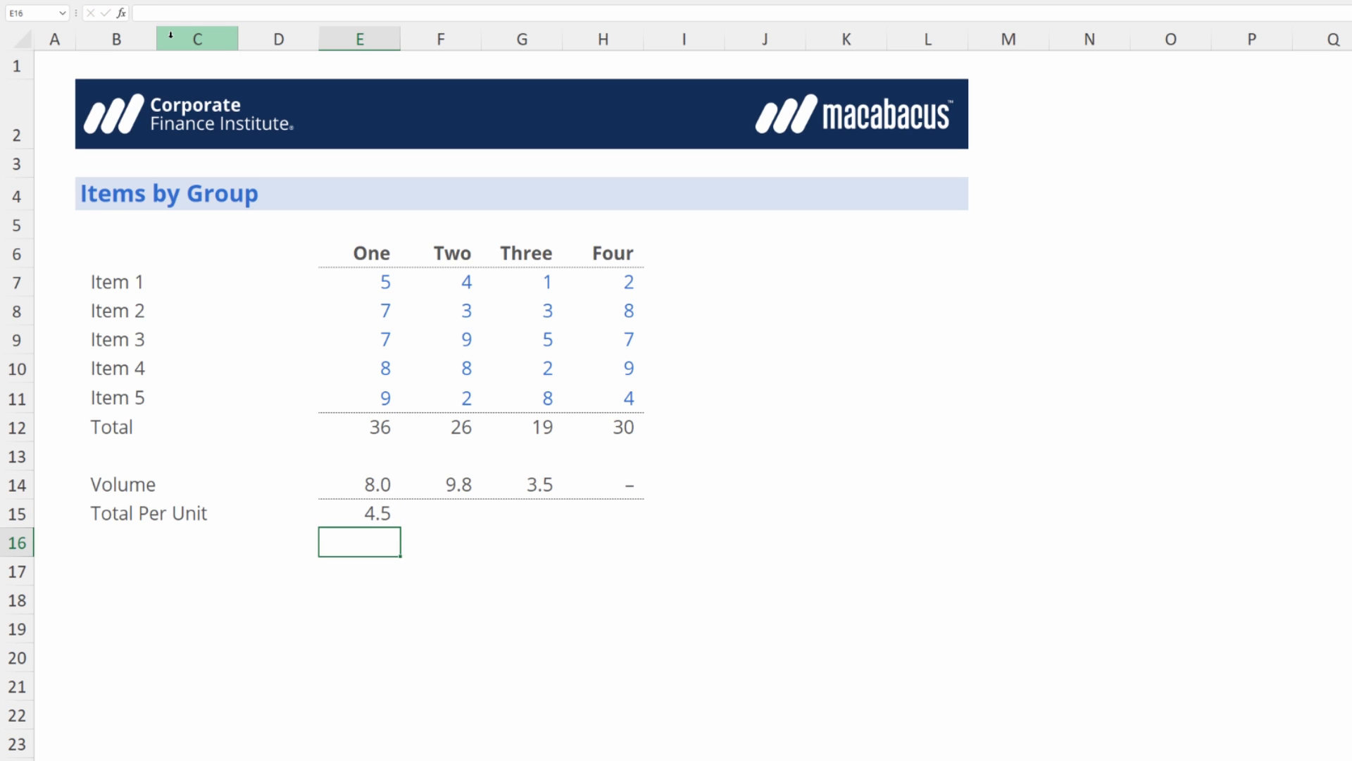
pyautogui.click(359, 513)
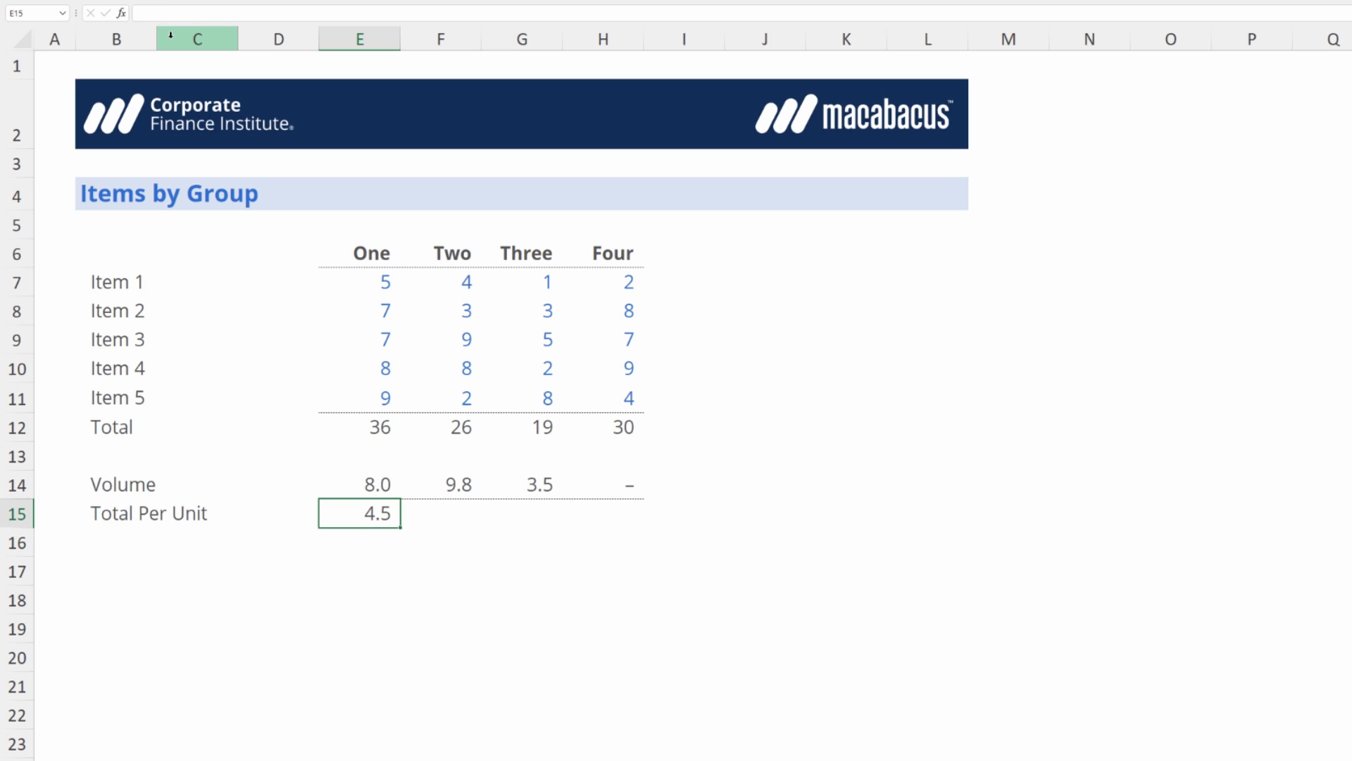
pyautogui.press('Ctrl+Shift+R')
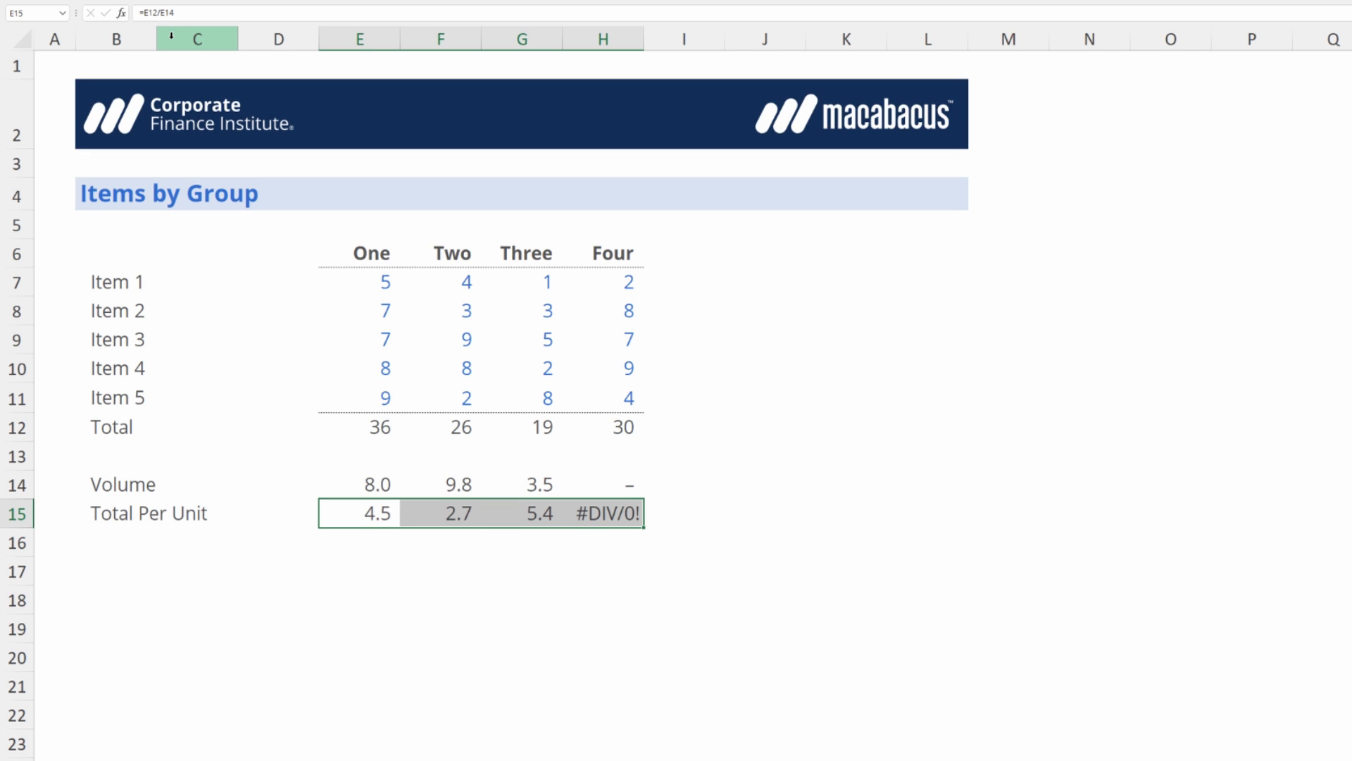
# Toggle the IFERROR wrap with Ctrl+Shift+E, then edit H15 back to plain =H12/H14
pyautogui.press('Ctrl+Shift+E')
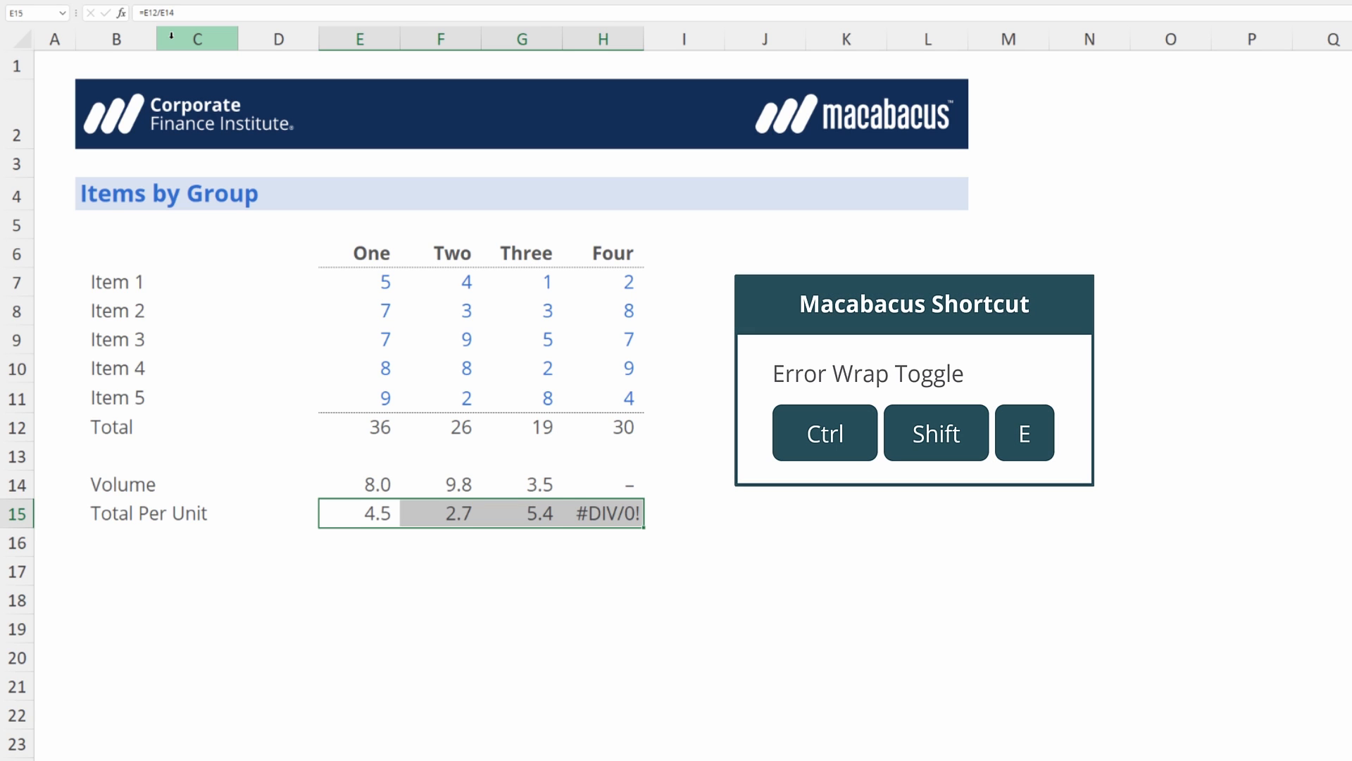
pyautogui.press('Ctrl+Shift+E')
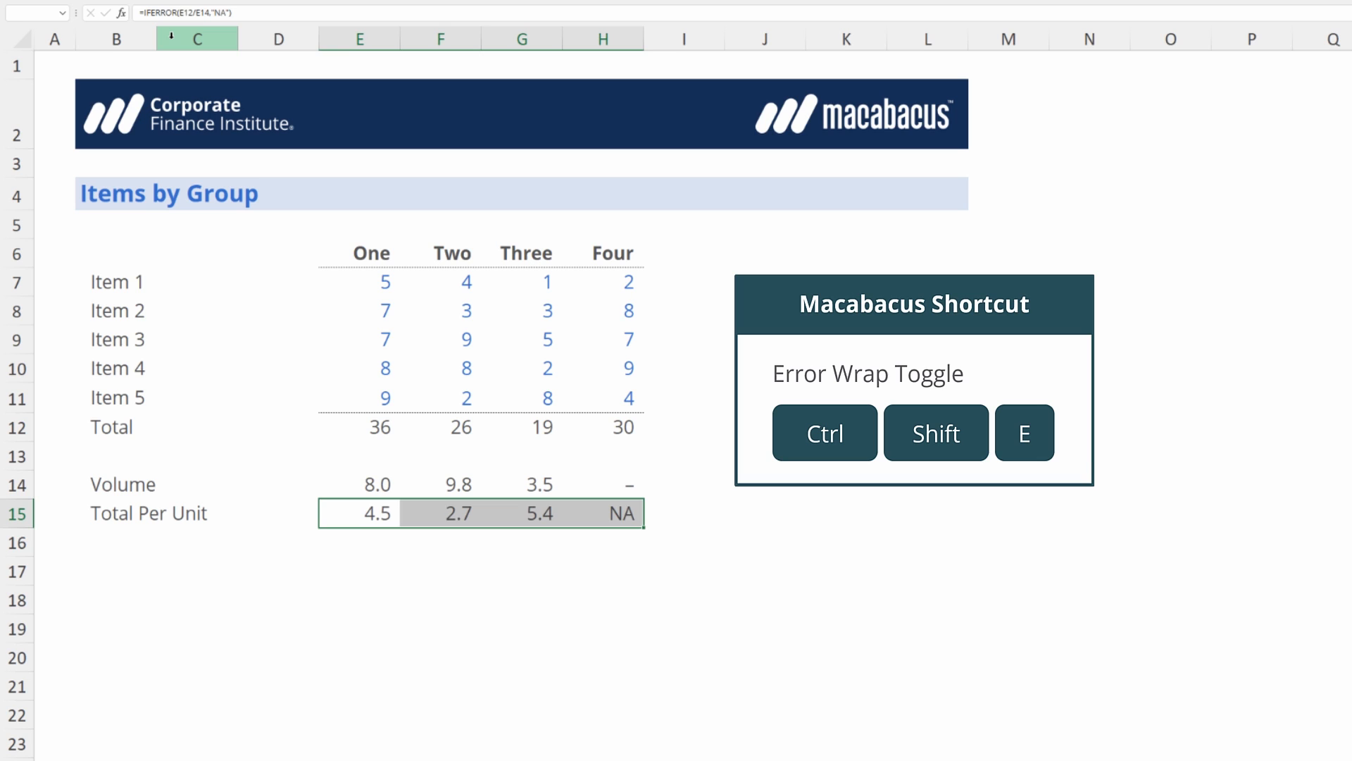
pyautogui.click(603, 513)
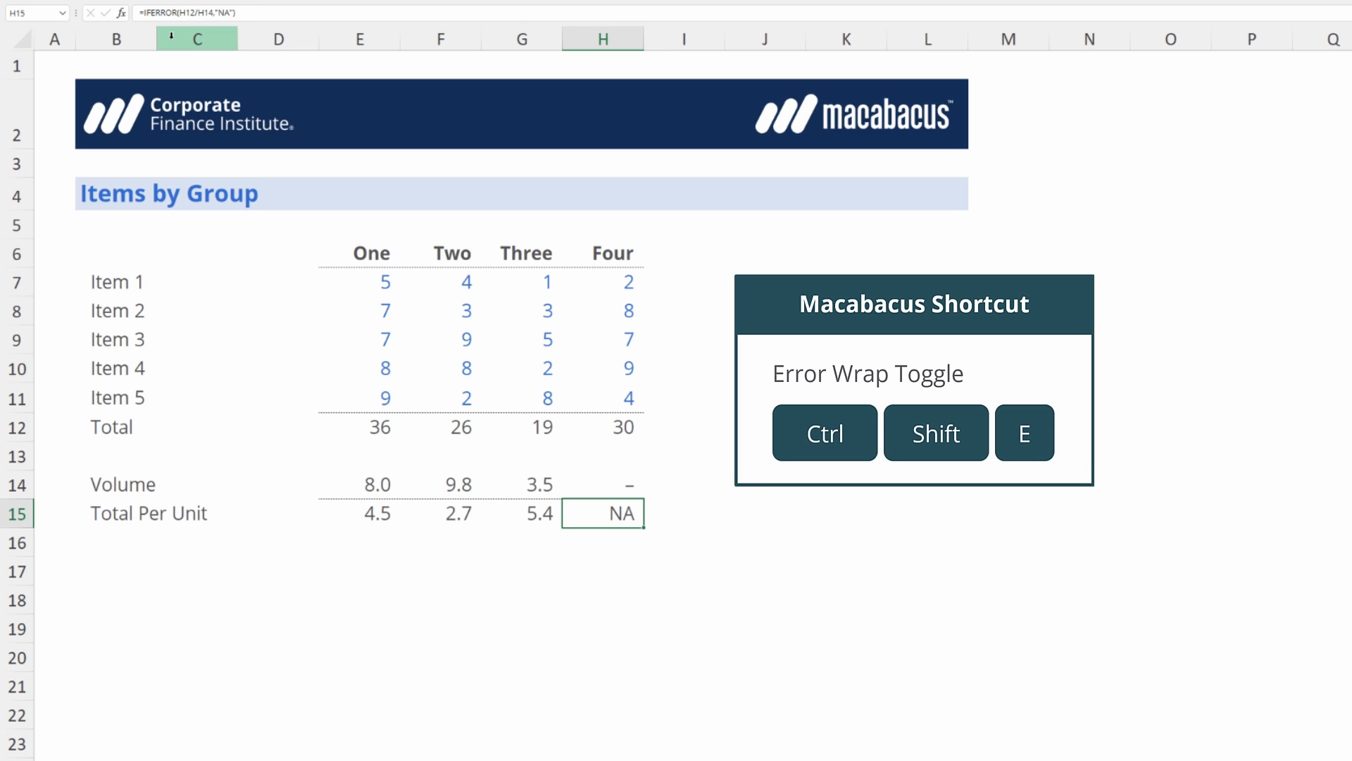
pyautogui.doubleClick(603, 513)
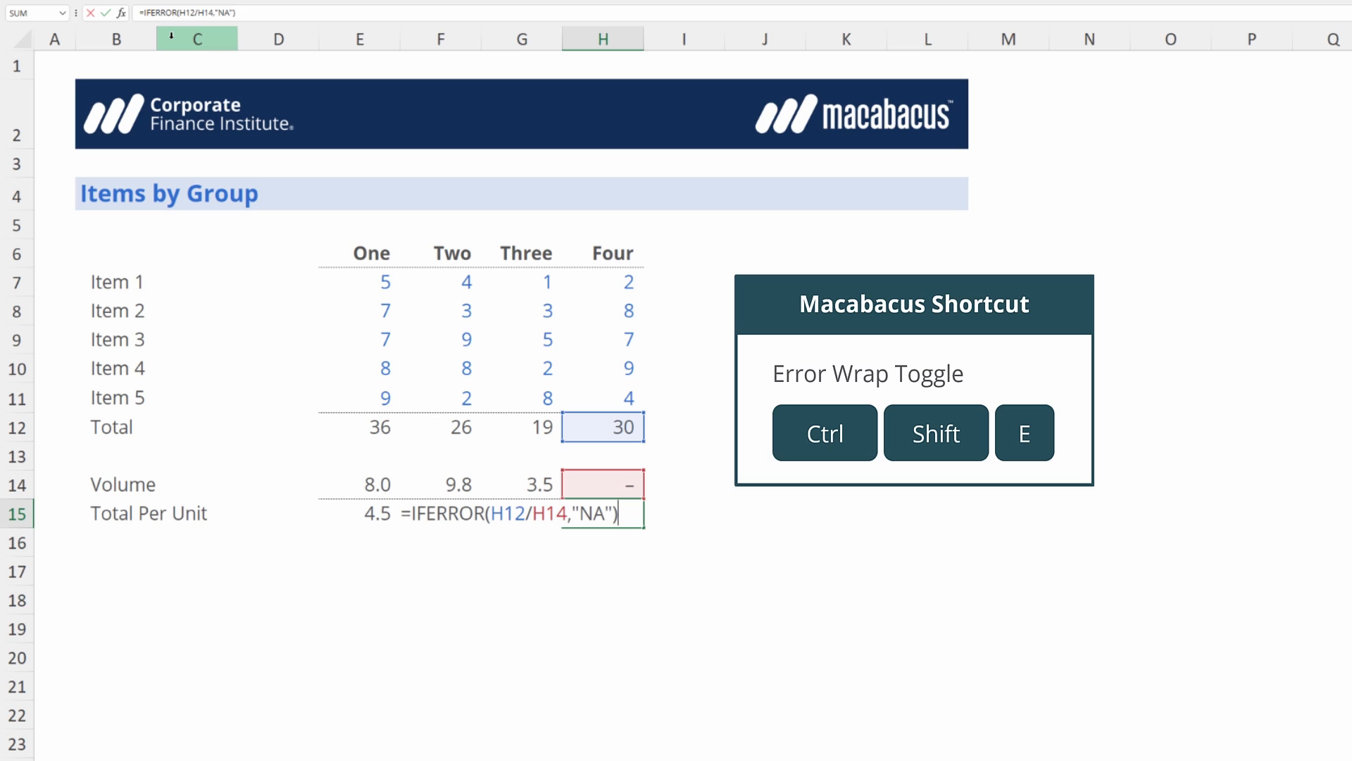
pyautogui.press('Enter')
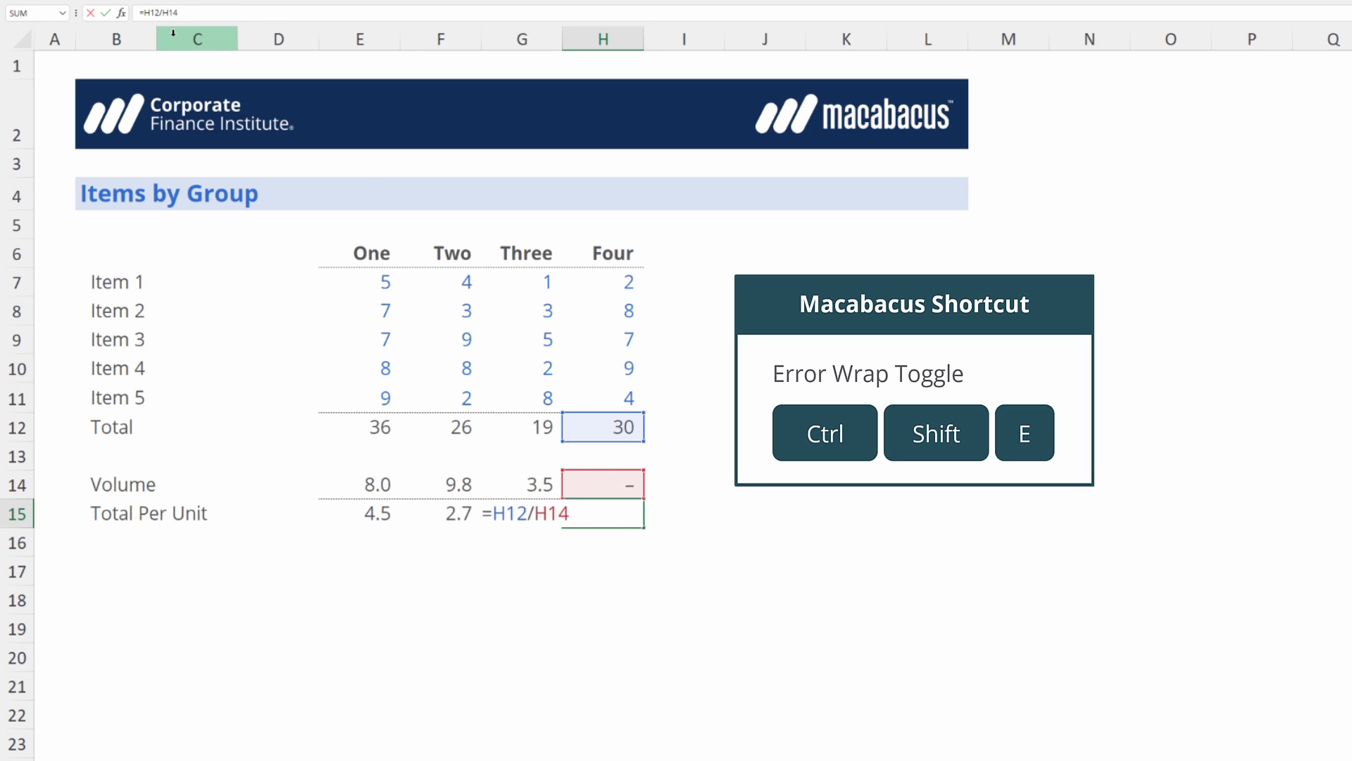
# Commit H15 showing #DIV/0!, and set Macabacus Error Wrap to 'Prompt for value'
pyautogui.press('Enter')
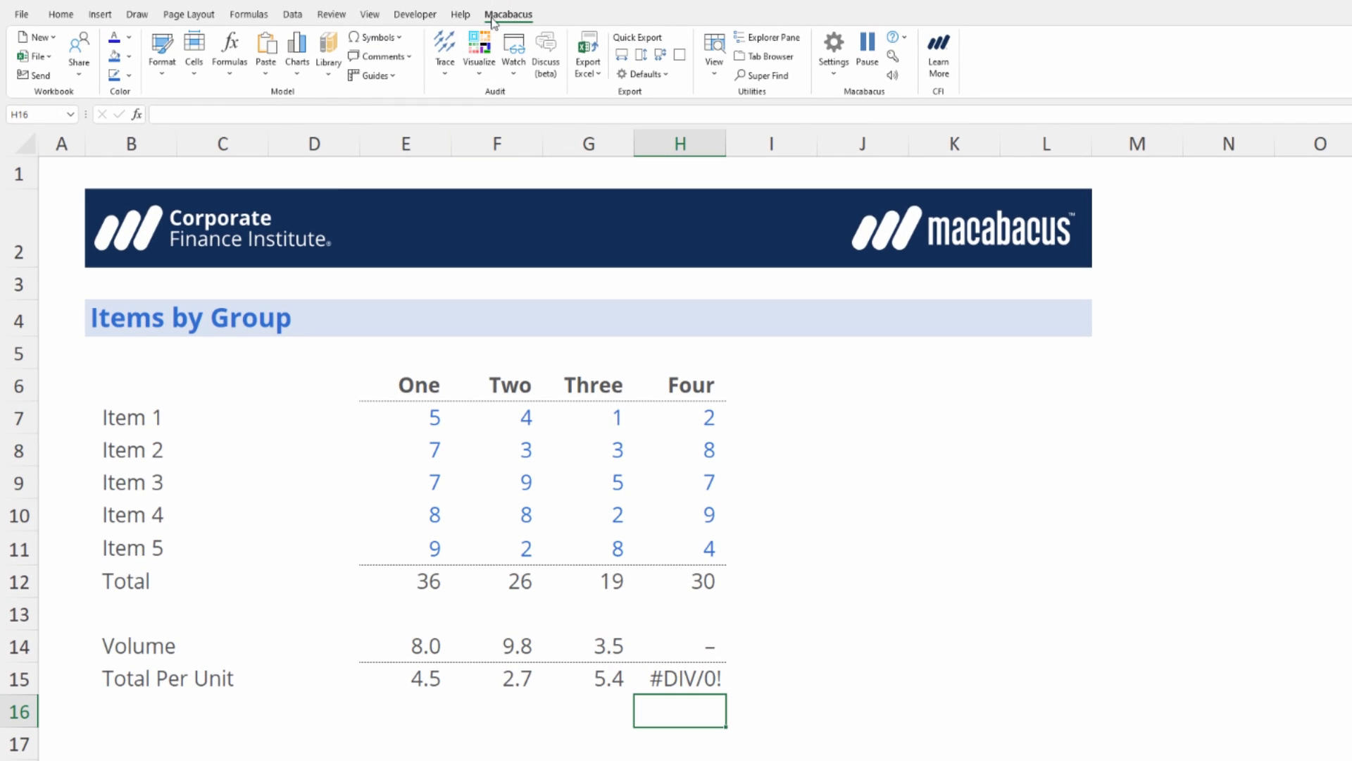
pyautogui.click(834, 70)
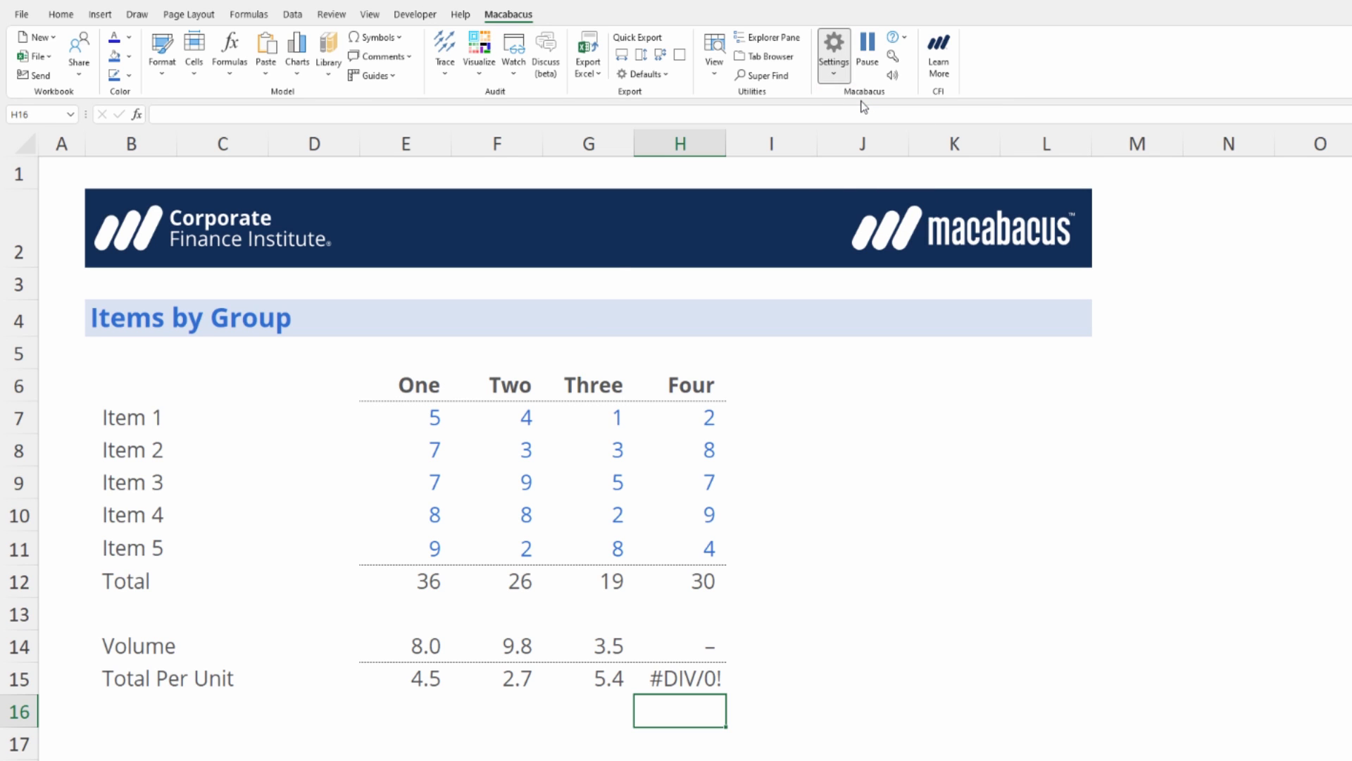
pyautogui.click(834, 41)
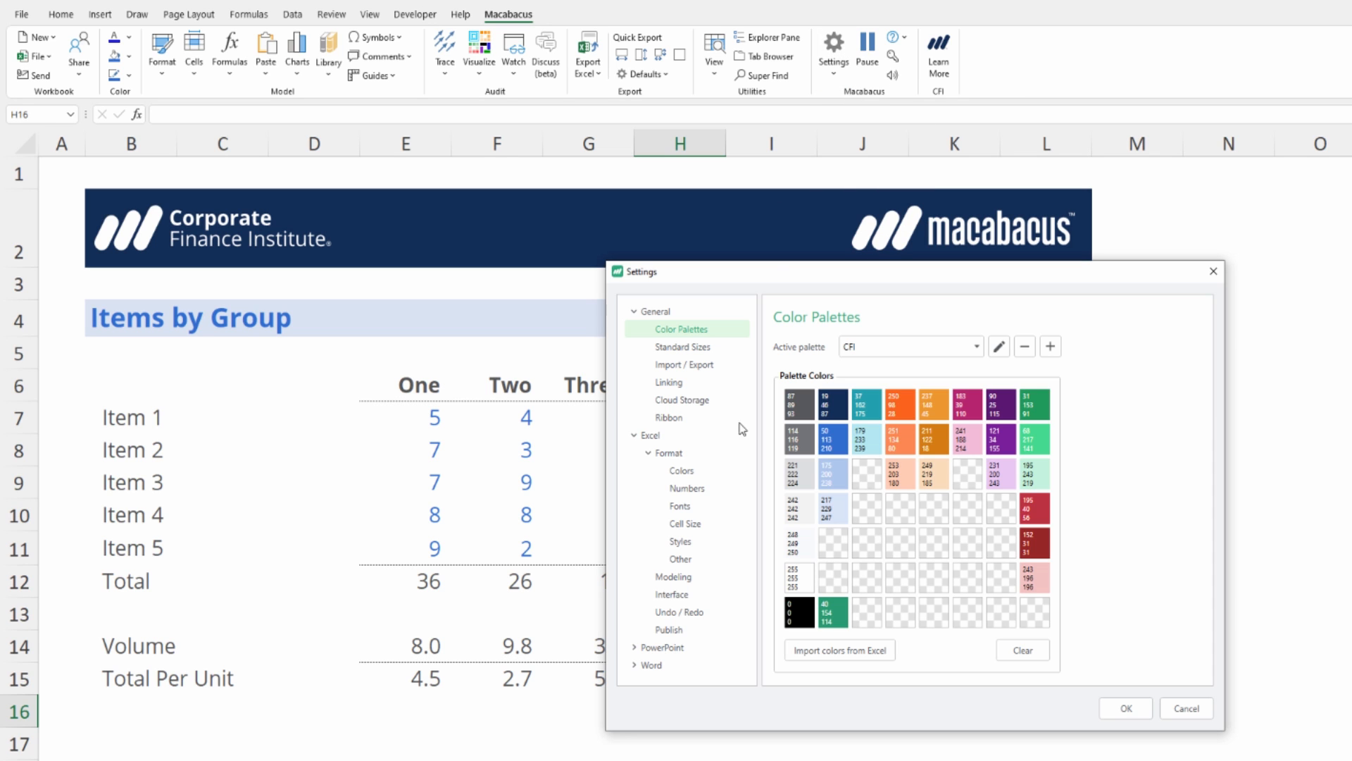
pyautogui.moveTo(671, 581)
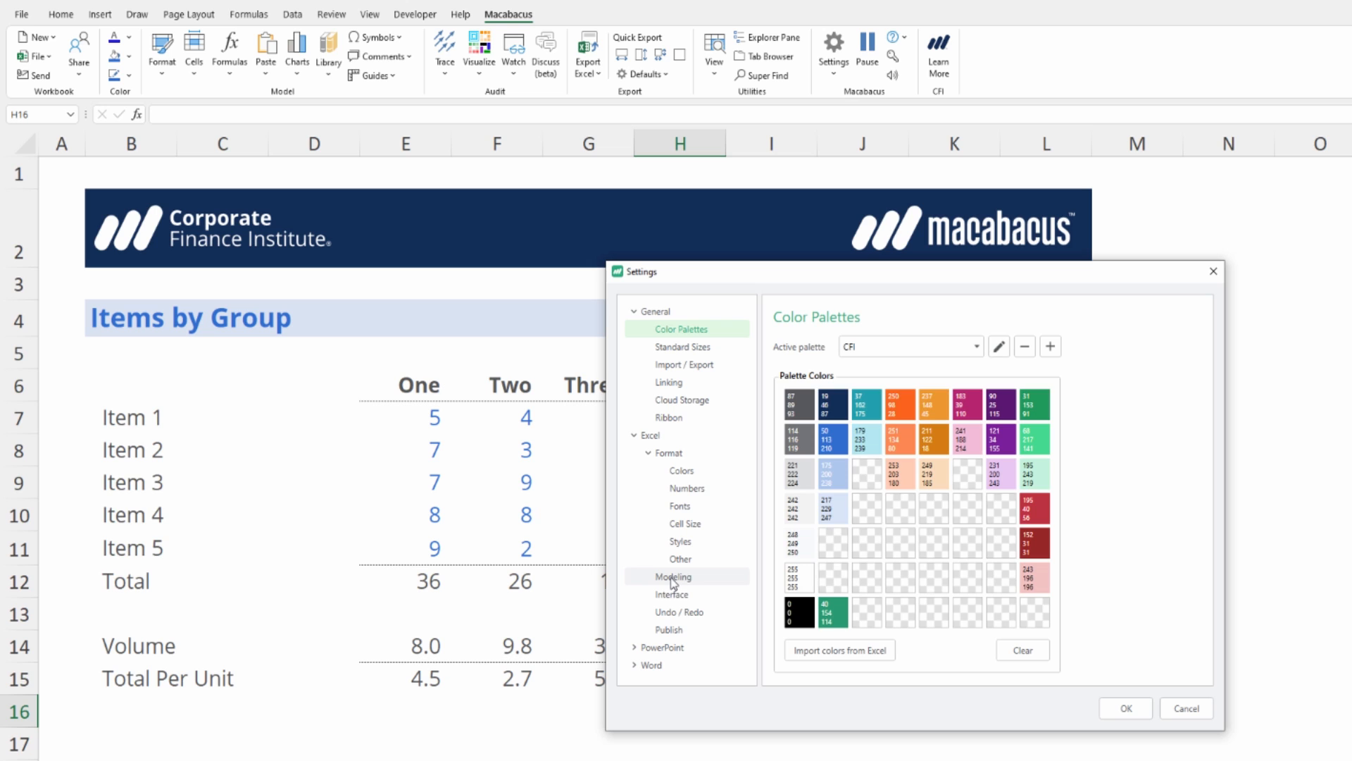
pyautogui.click(672, 576)
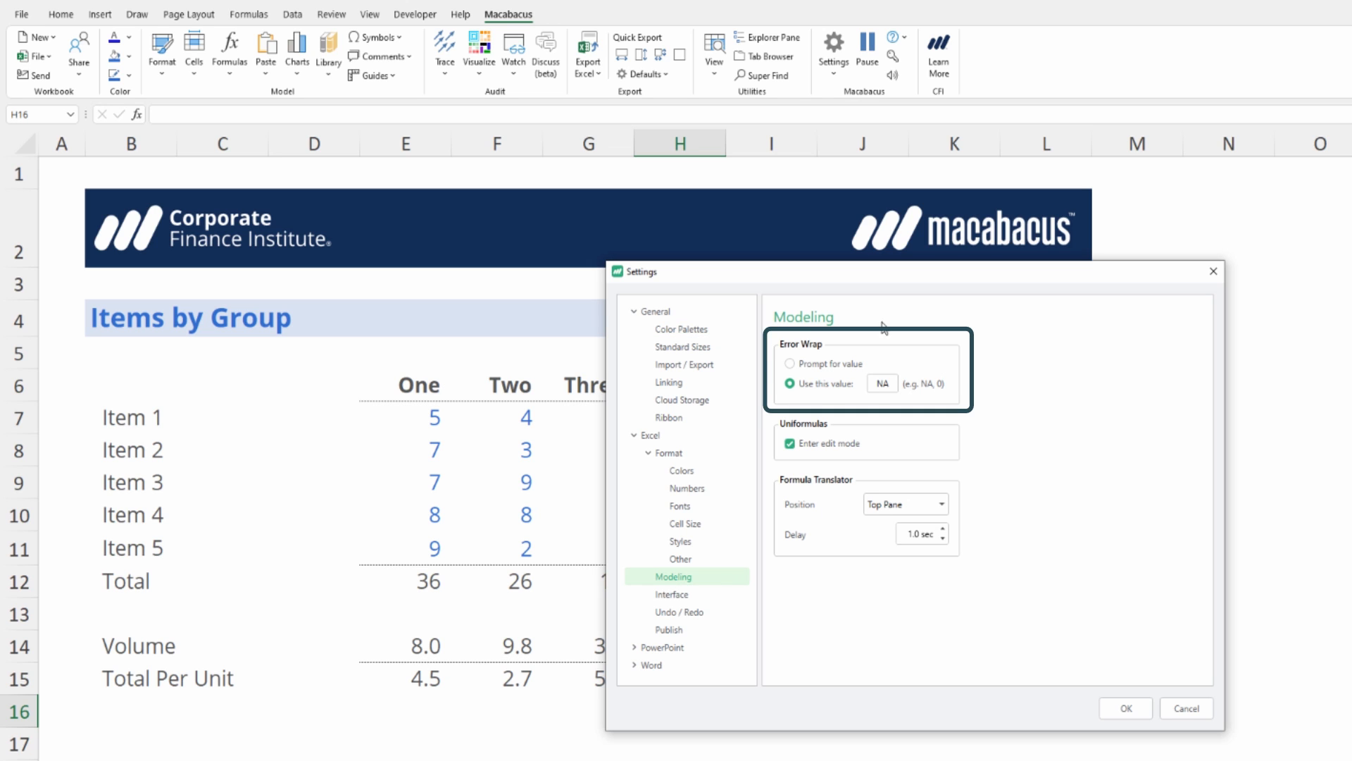
pyautogui.moveTo(805, 403)
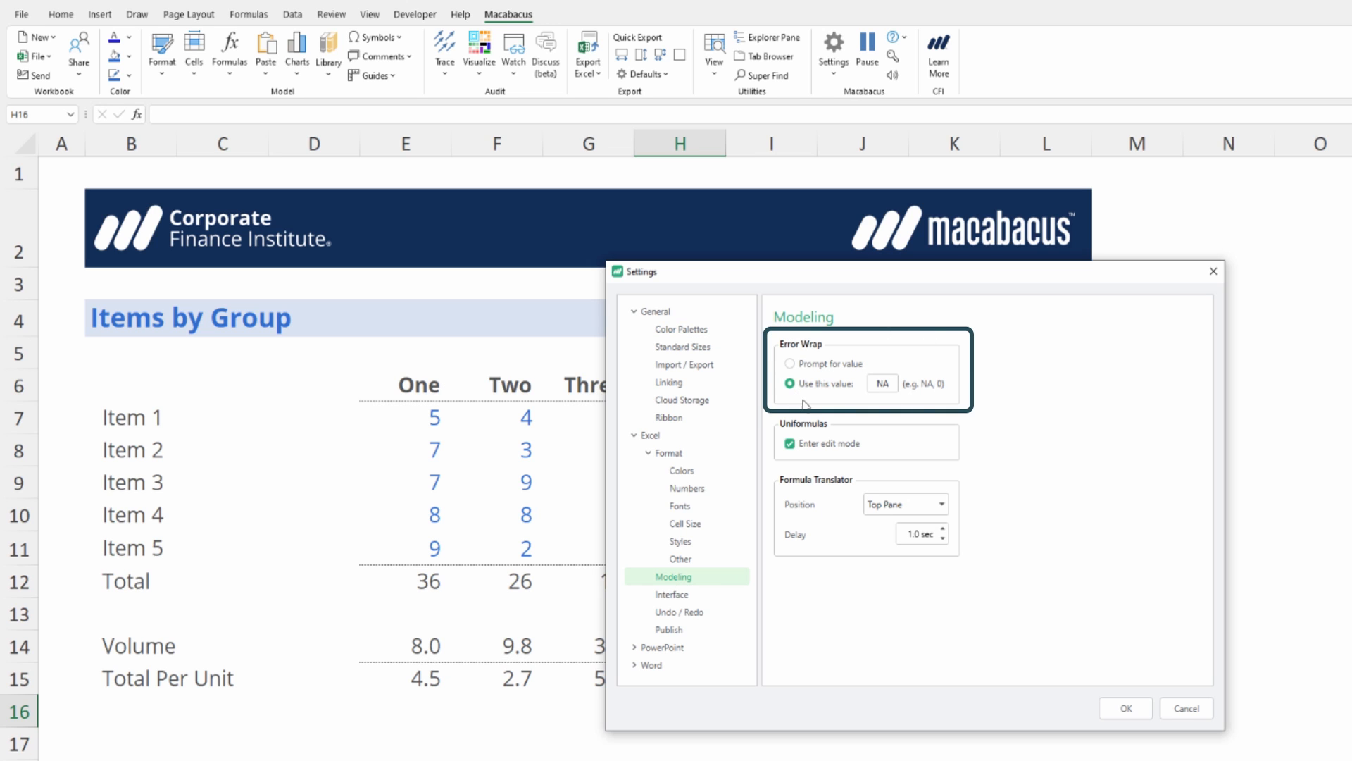
pyautogui.click(881, 384)
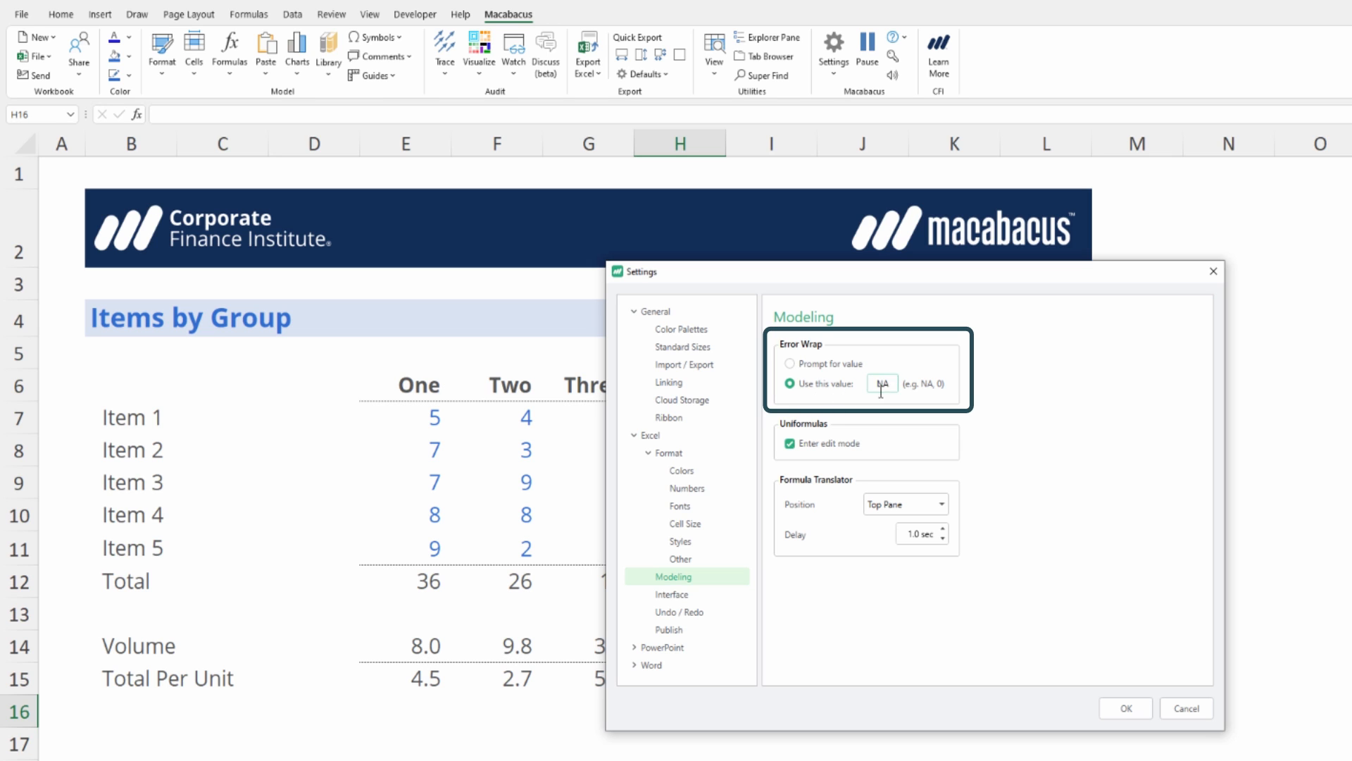
pyautogui.moveTo(926, 389)
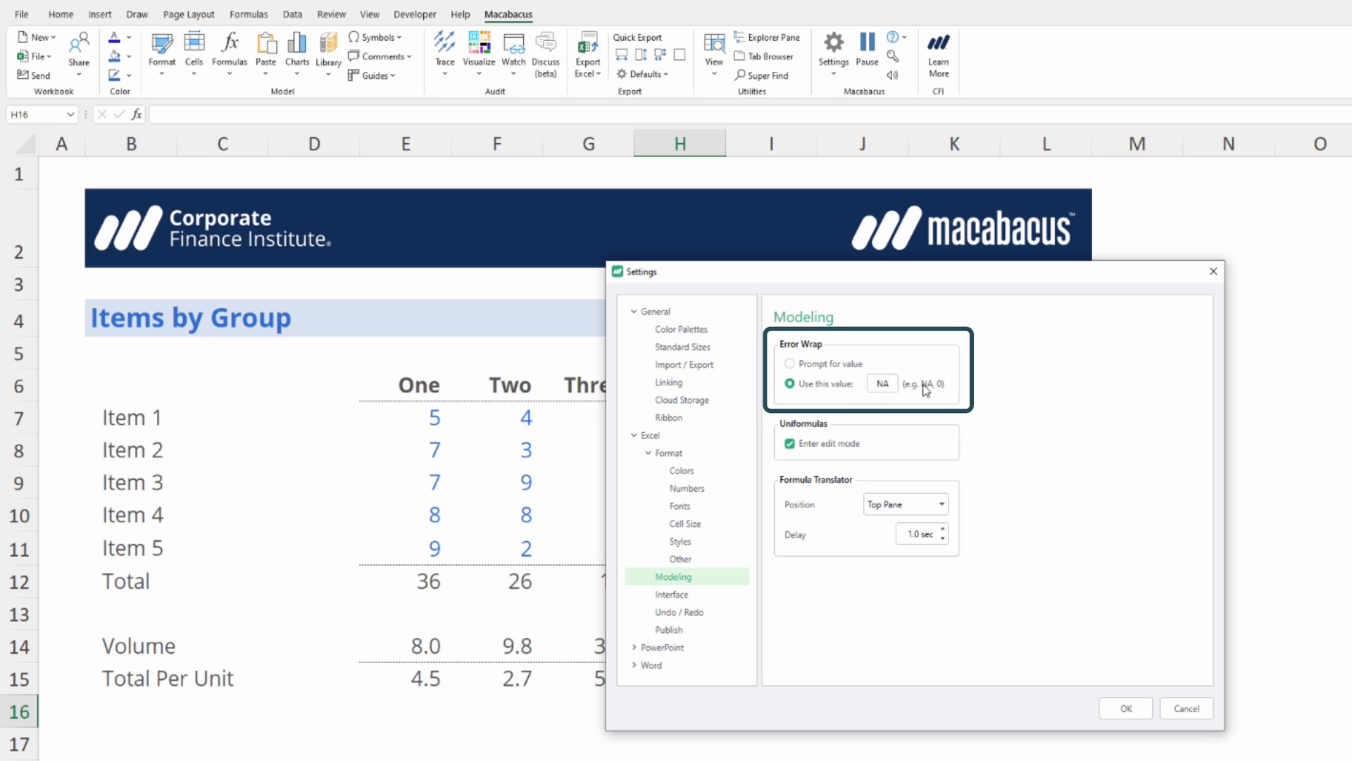
pyautogui.click(789, 364)
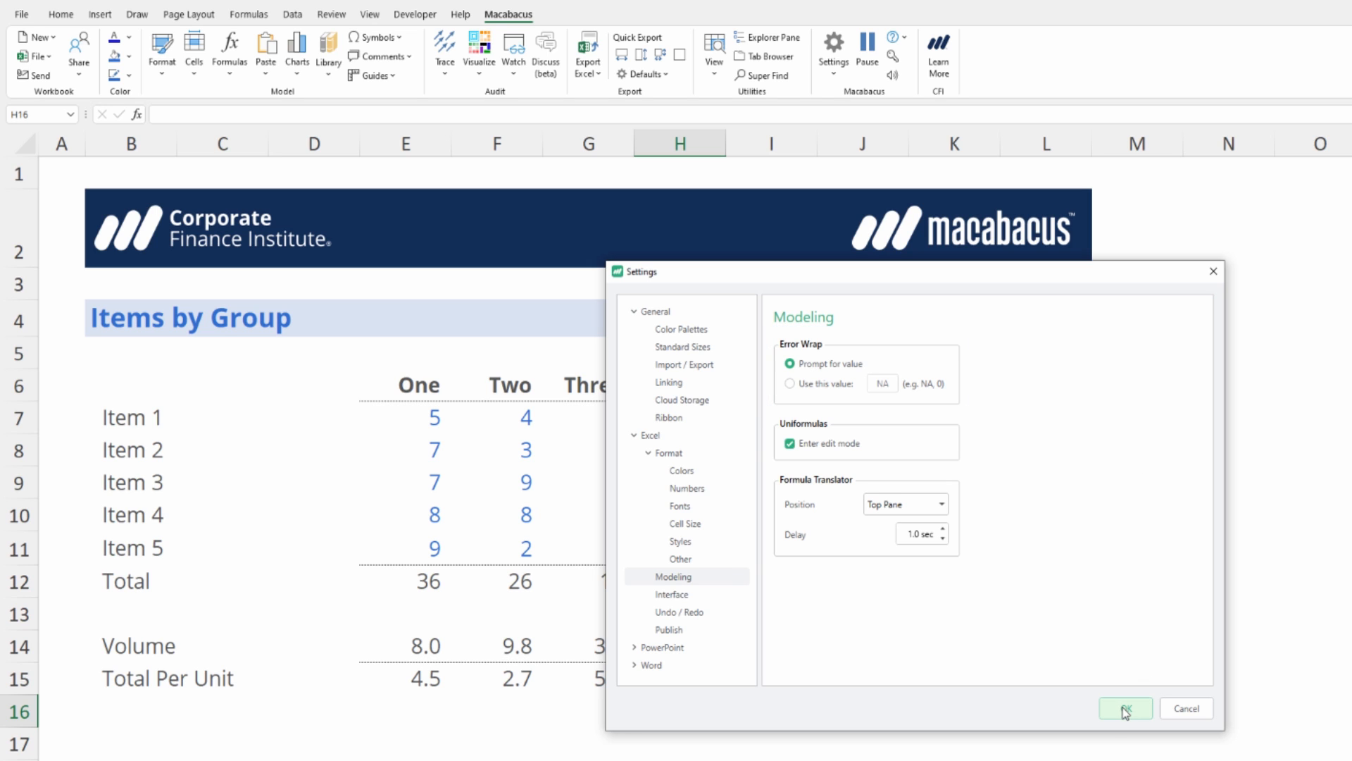
pyautogui.click(1125, 708)
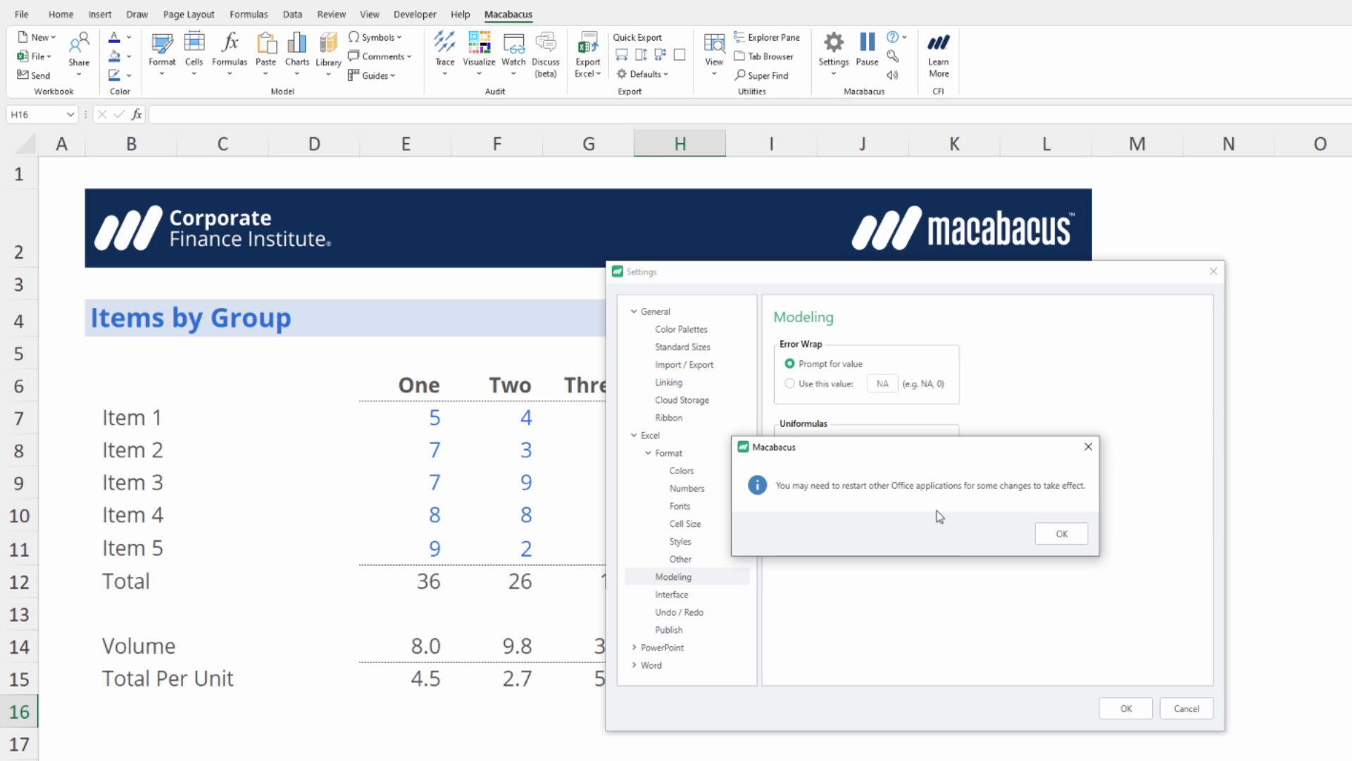
pyautogui.click(1061, 533)
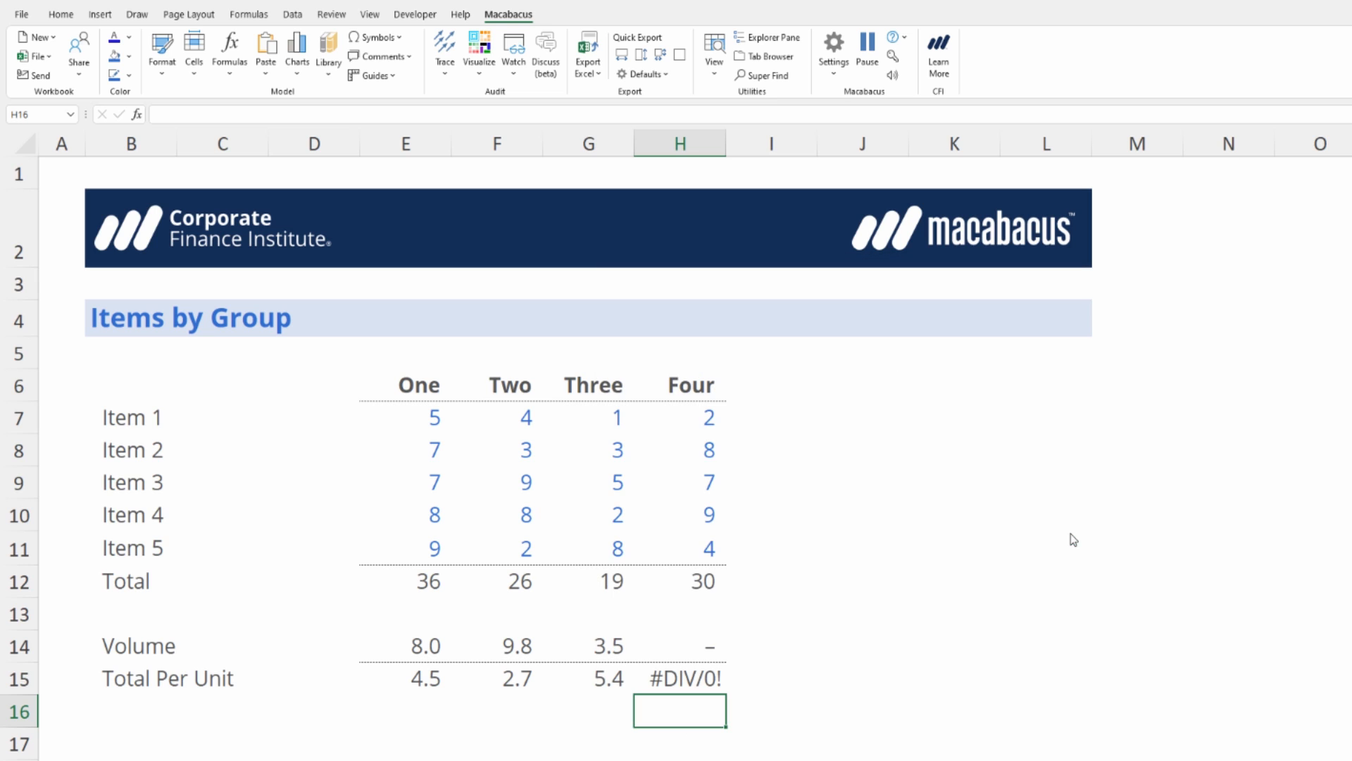
pyautogui.moveTo(1086, 533)
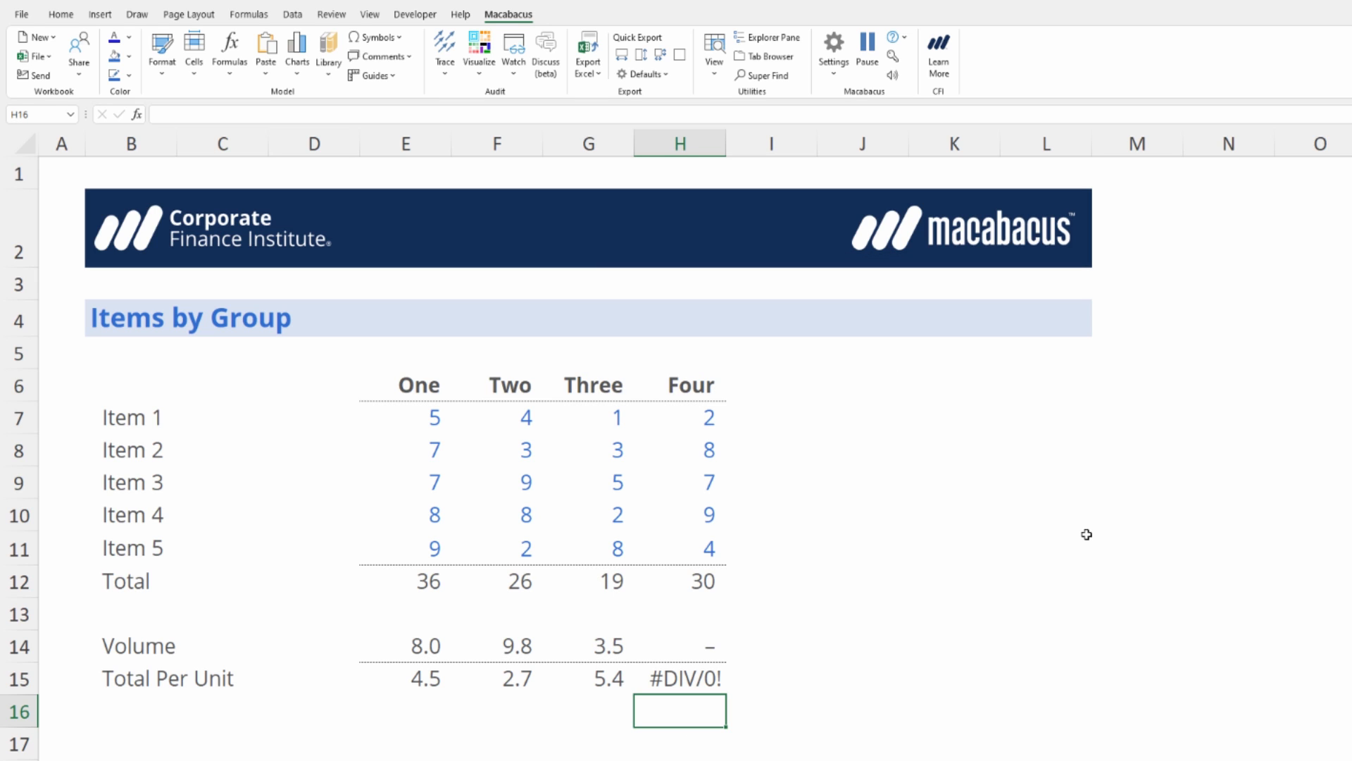
# Wrap E15:H15 in IFERROR with the prompted error value na, so Four shows na
pyautogui.click(426, 679)
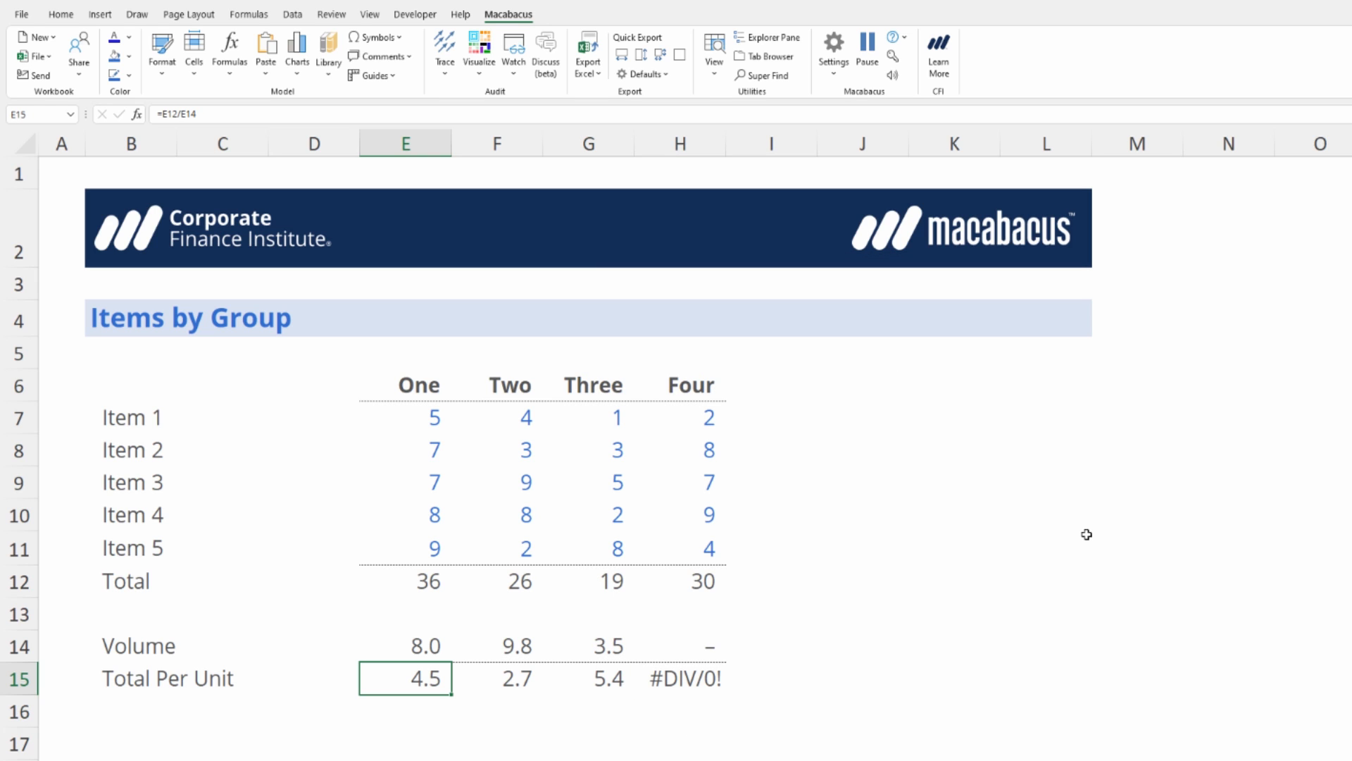
pyautogui.moveTo(406, 679); pyautogui.dragTo(679, 679)
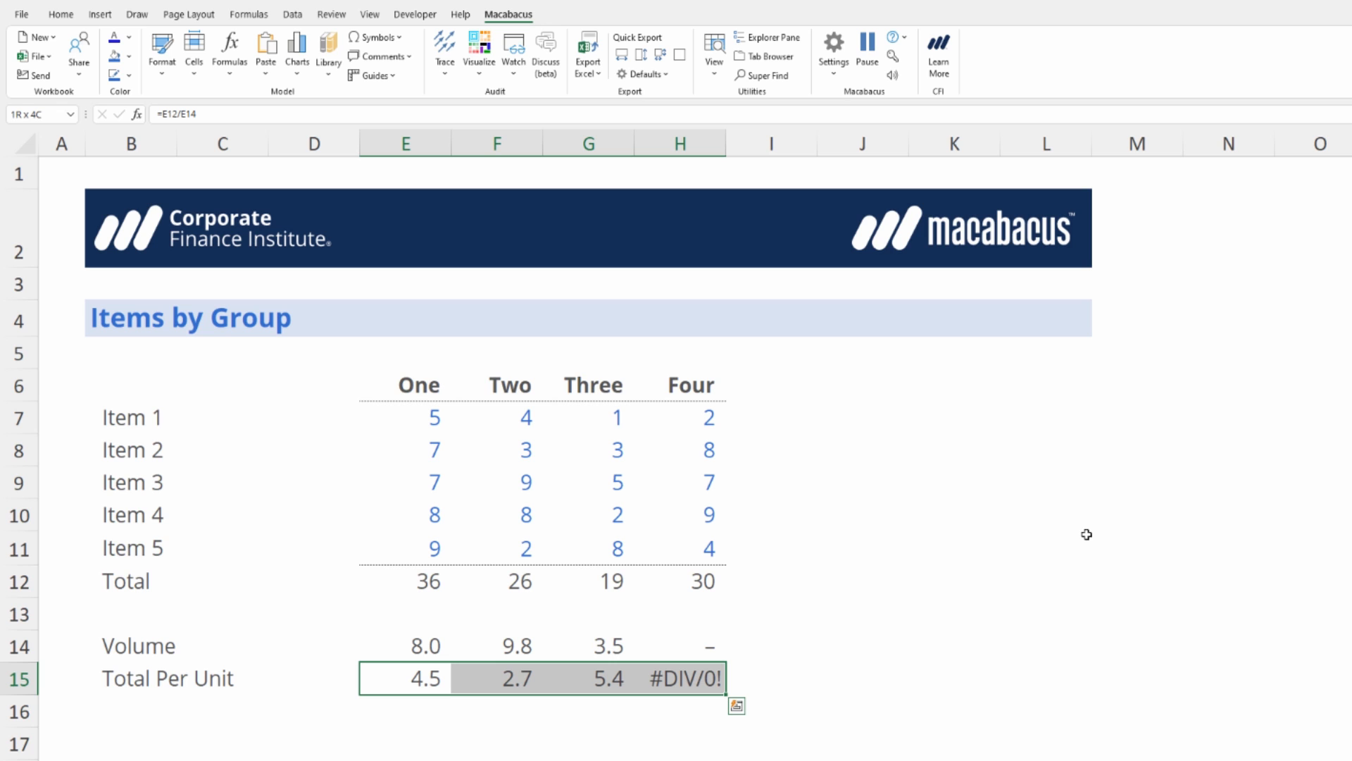
pyautogui.press('Ctrl+Shift+E')
pyautogui.write('na')
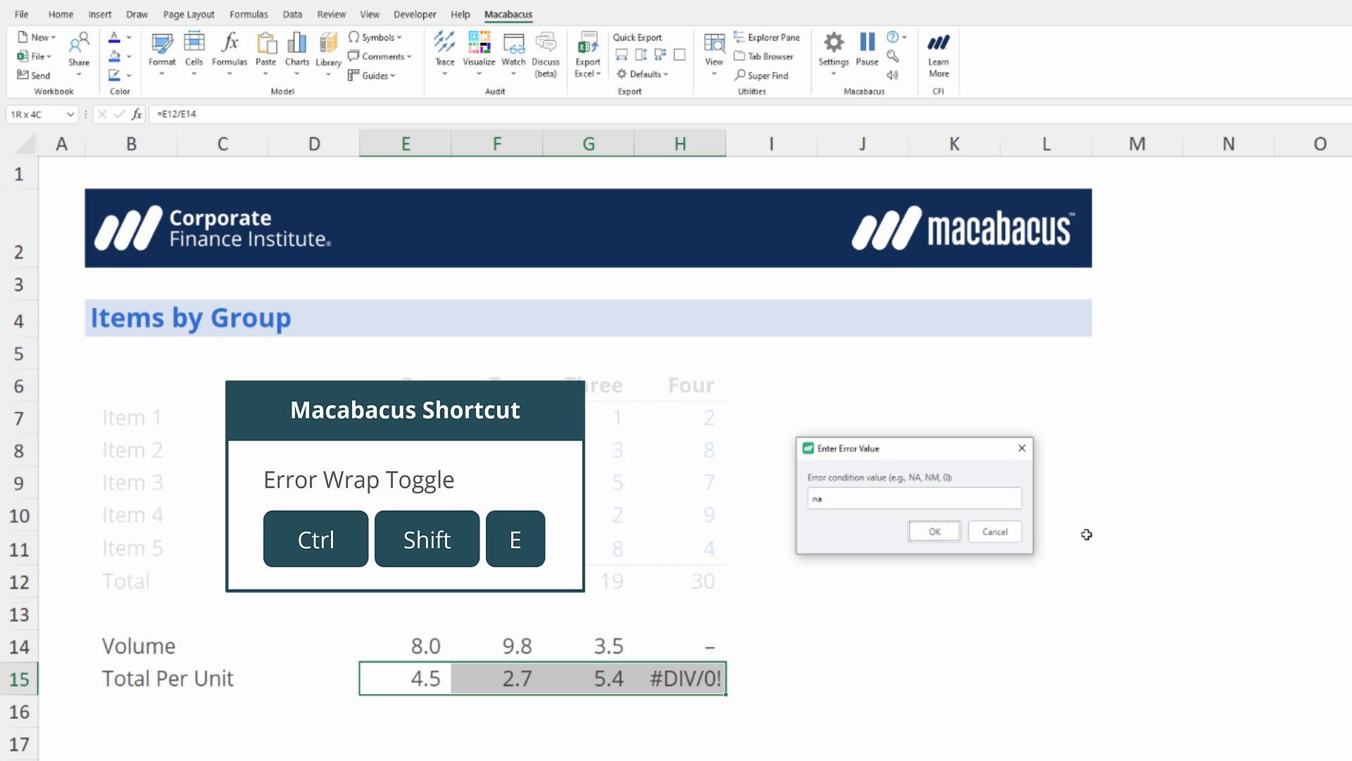
pyautogui.click(934, 531)
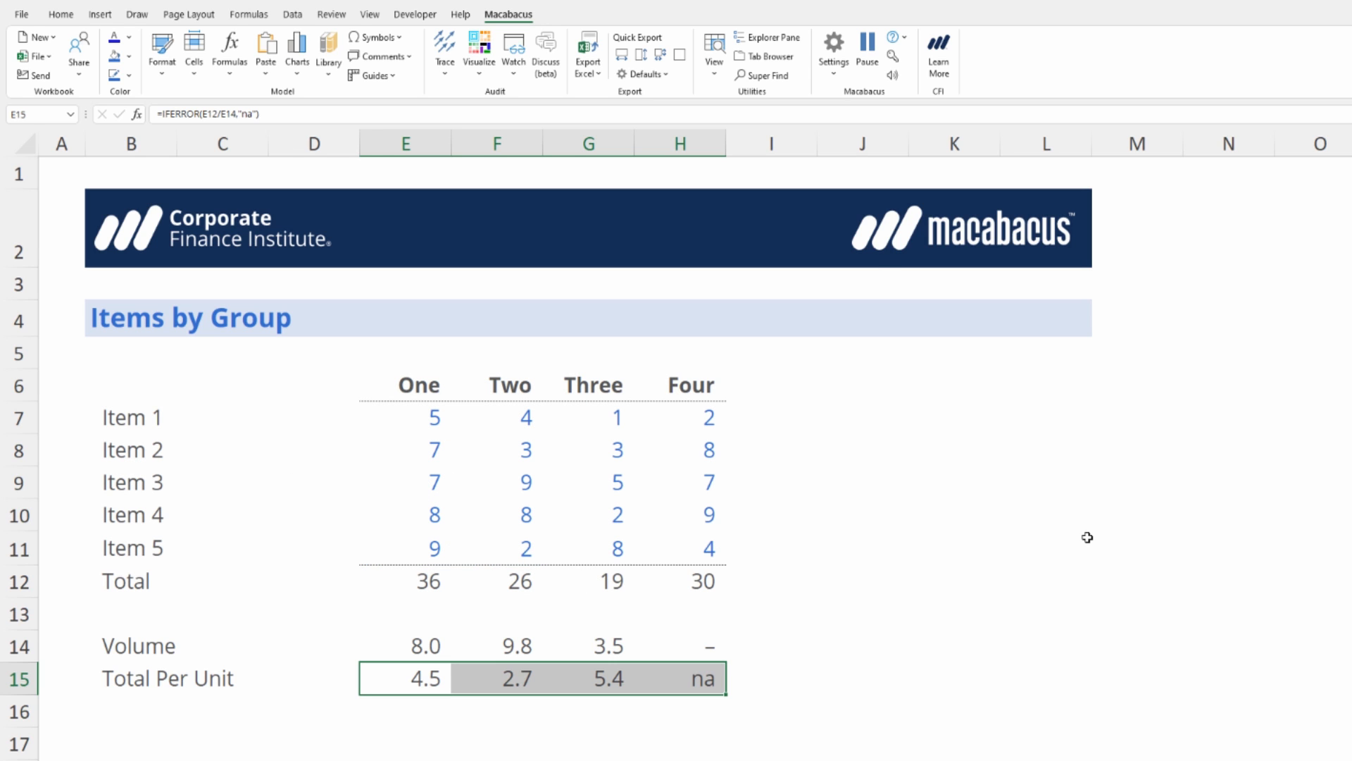
pyautogui.click(833, 39)
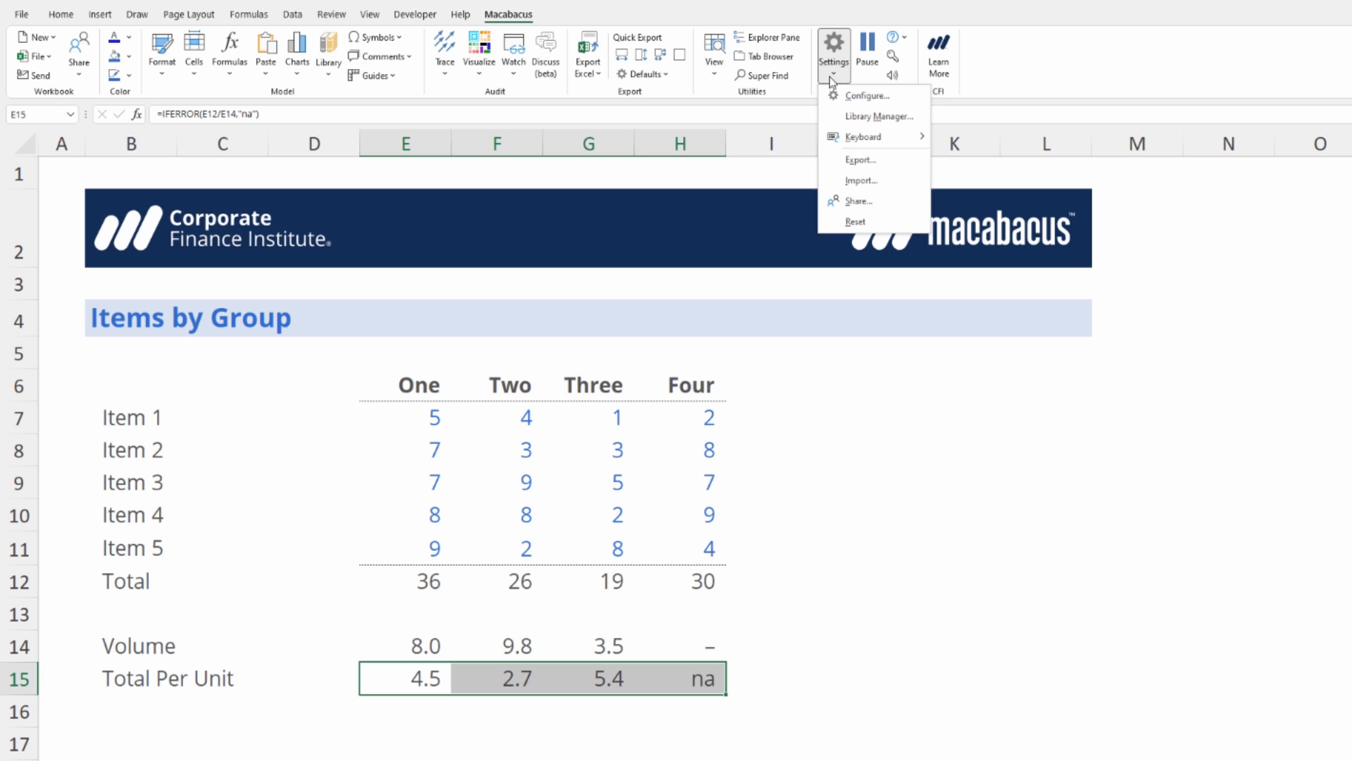
# Switch Macabacus Error Wrap to 'Use this value' NA and dismiss the restart notice
pyautogui.click(867, 96)
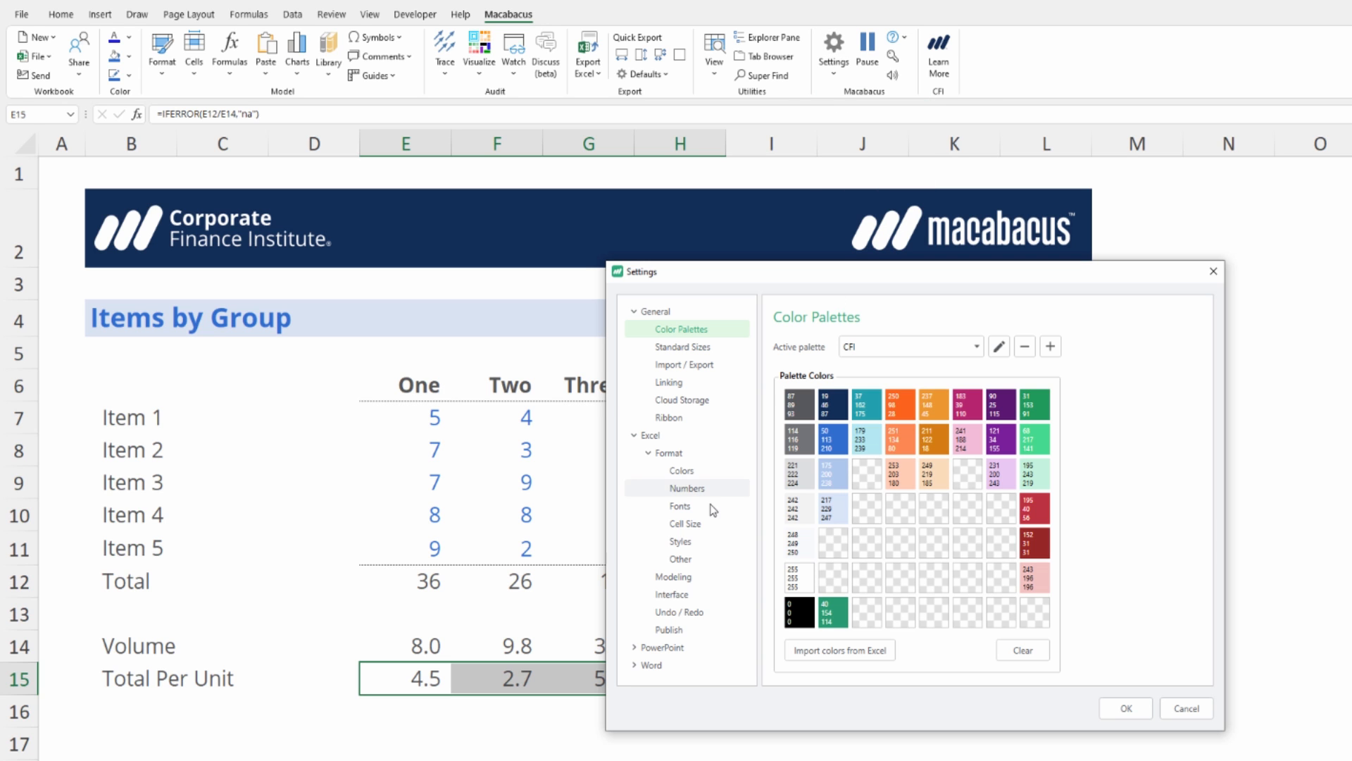
pyautogui.click(672, 576)
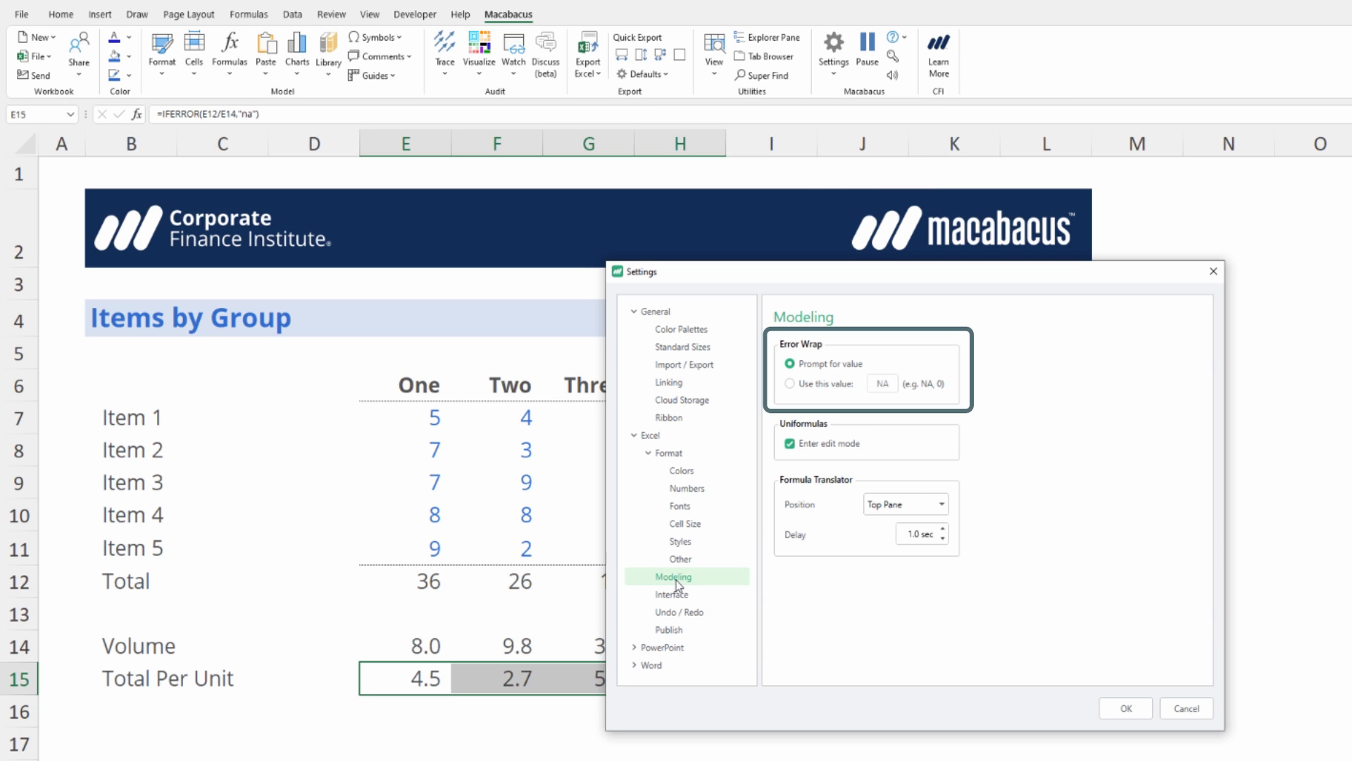
pyautogui.click(789, 383)
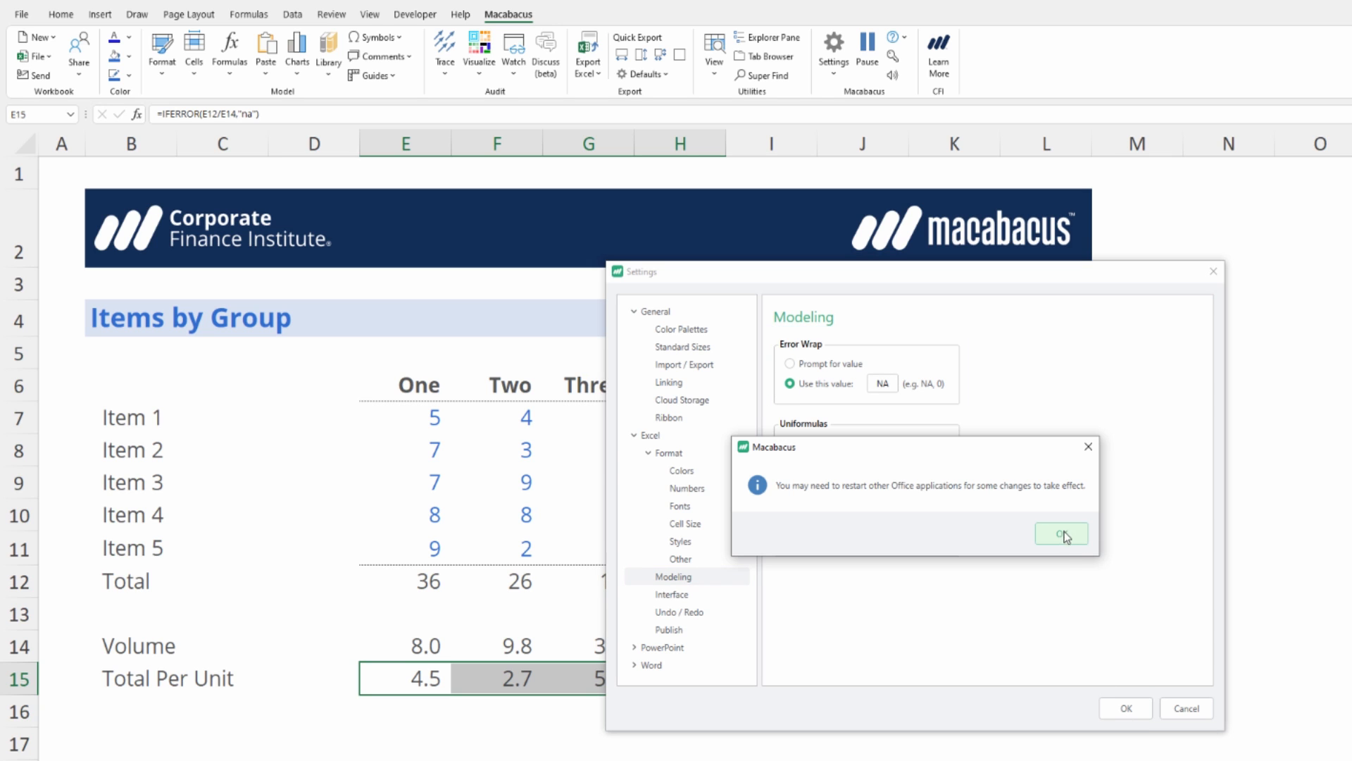
pyautogui.click(1062, 533)
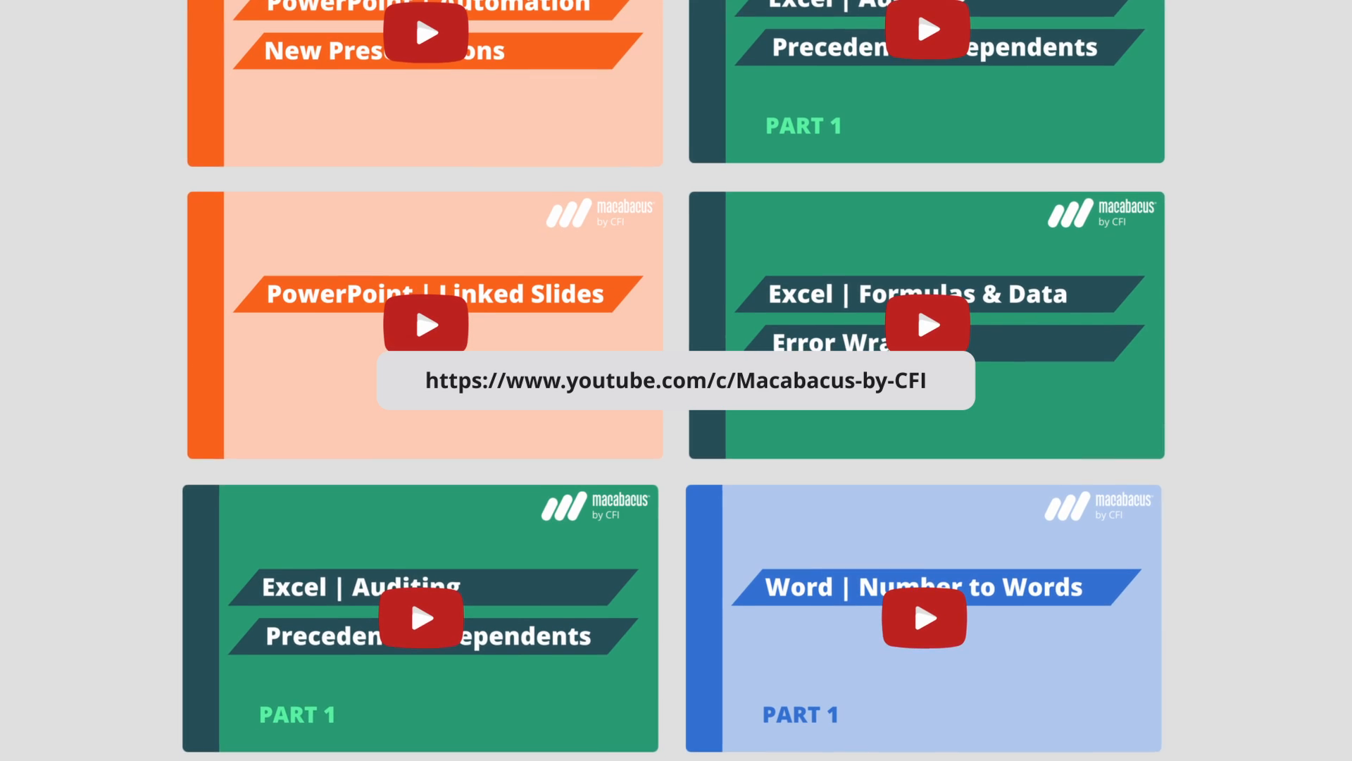
pyautogui.scroll(-3)
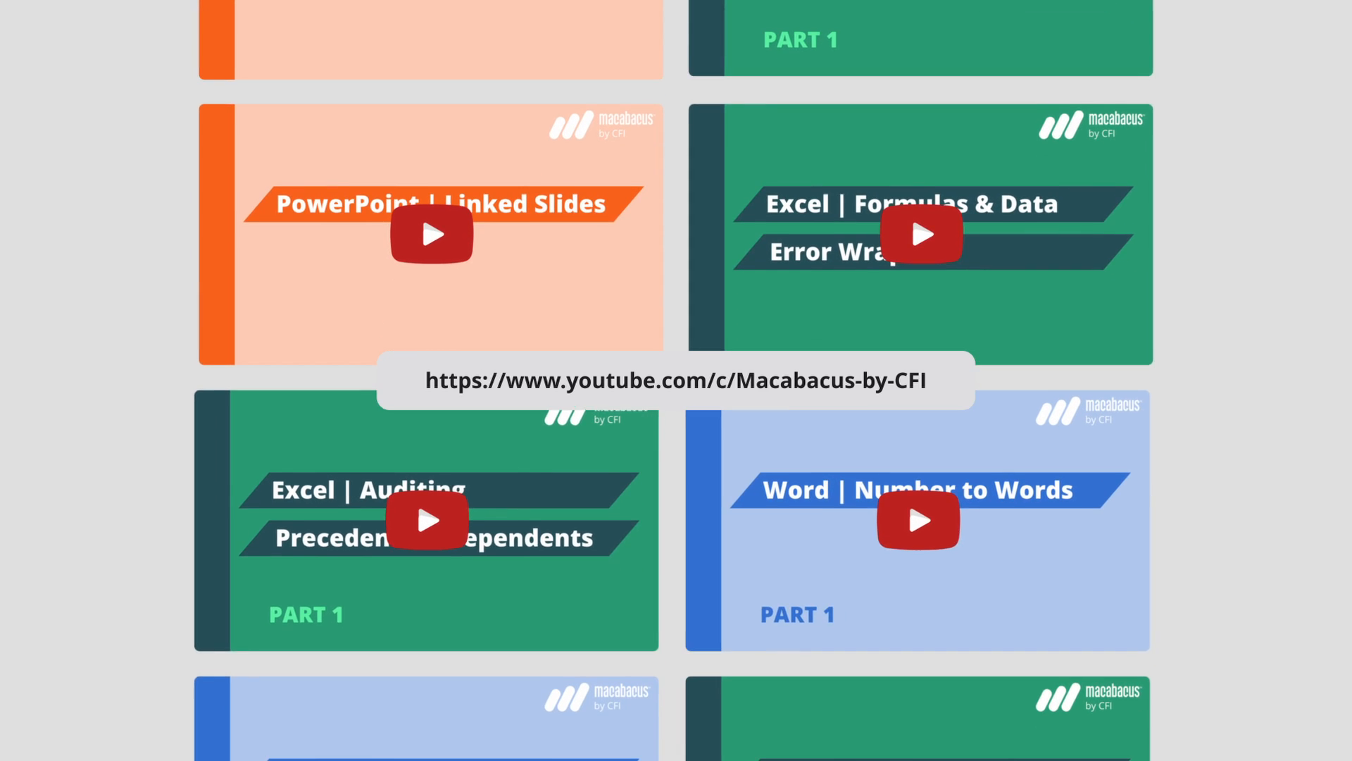